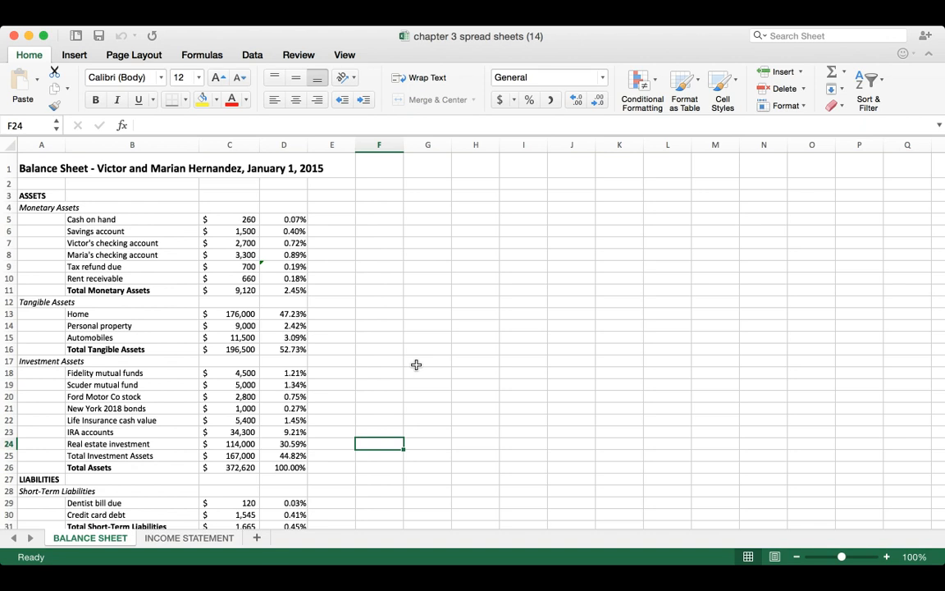
pyautogui.moveTo(437, 342)
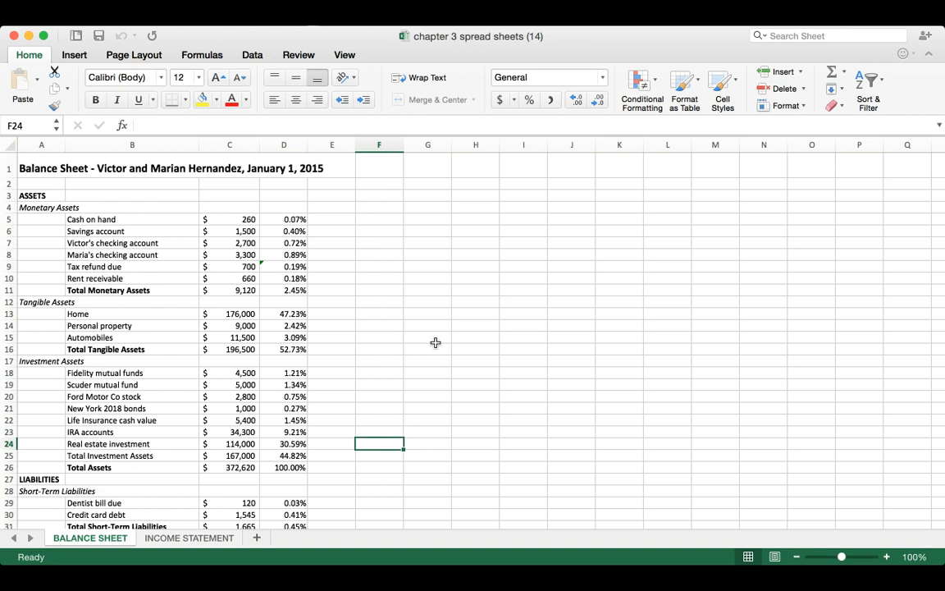
pyautogui.moveTo(453, 342)
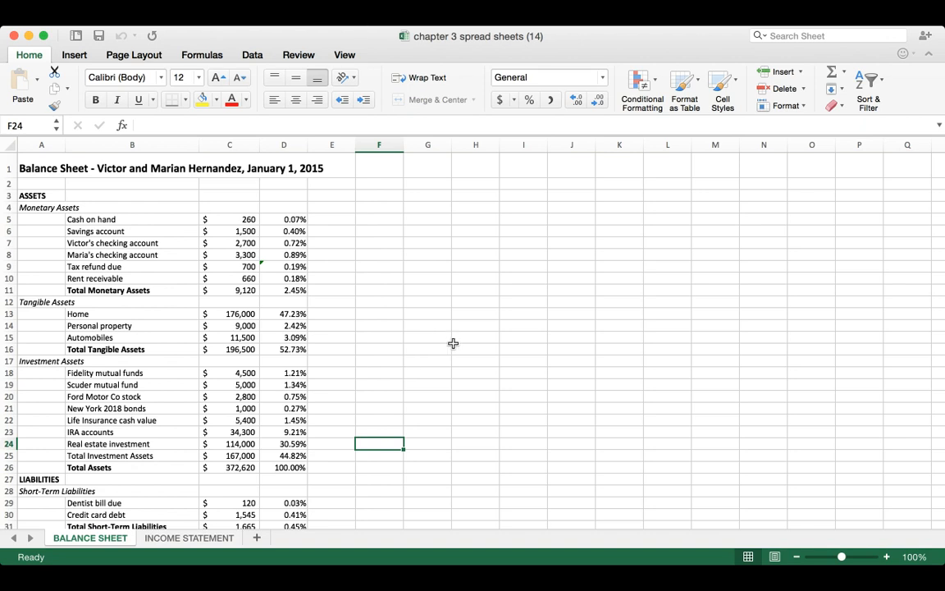
pyautogui.moveTo(397, 353)
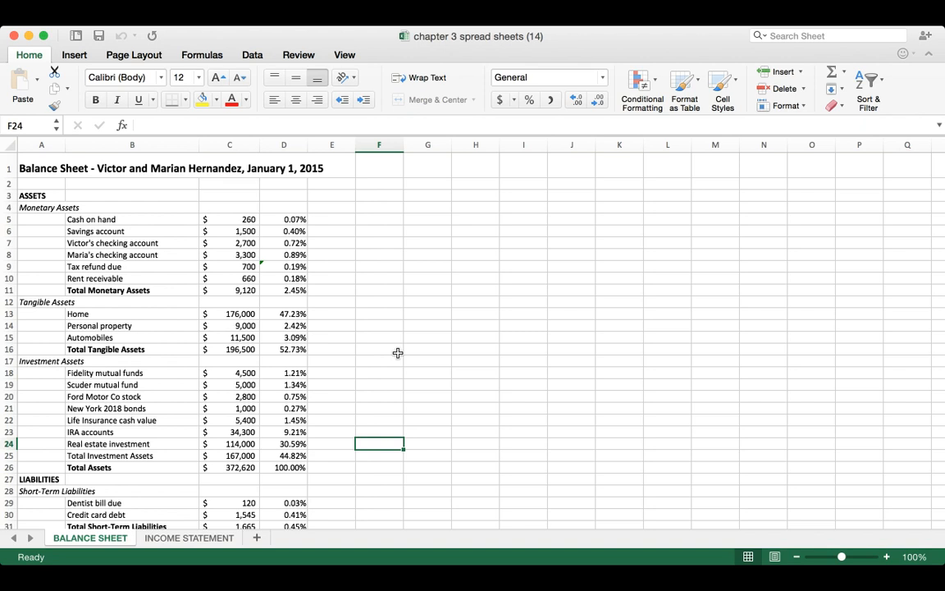
pyautogui.moveTo(369, 371)
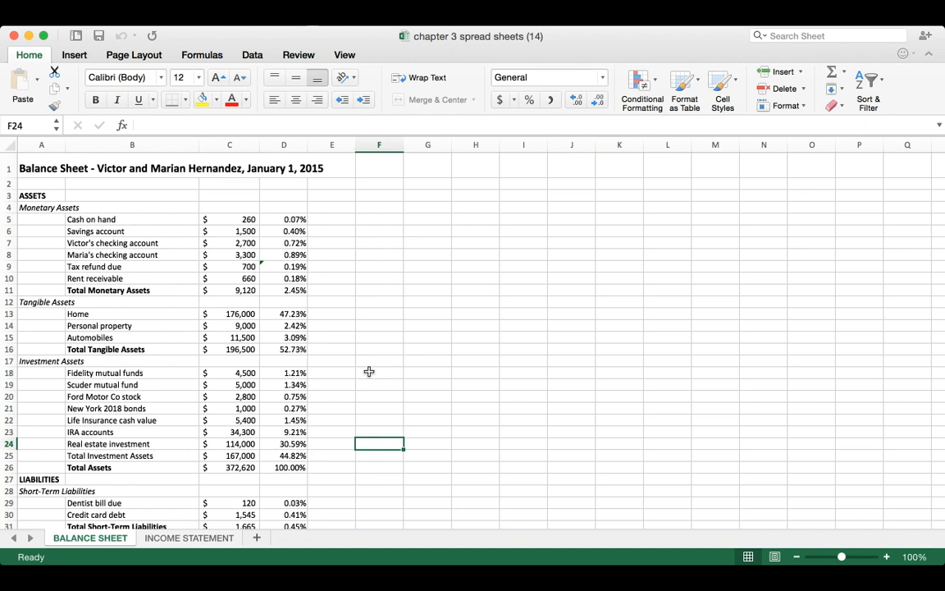
pyautogui.moveTo(364, 358)
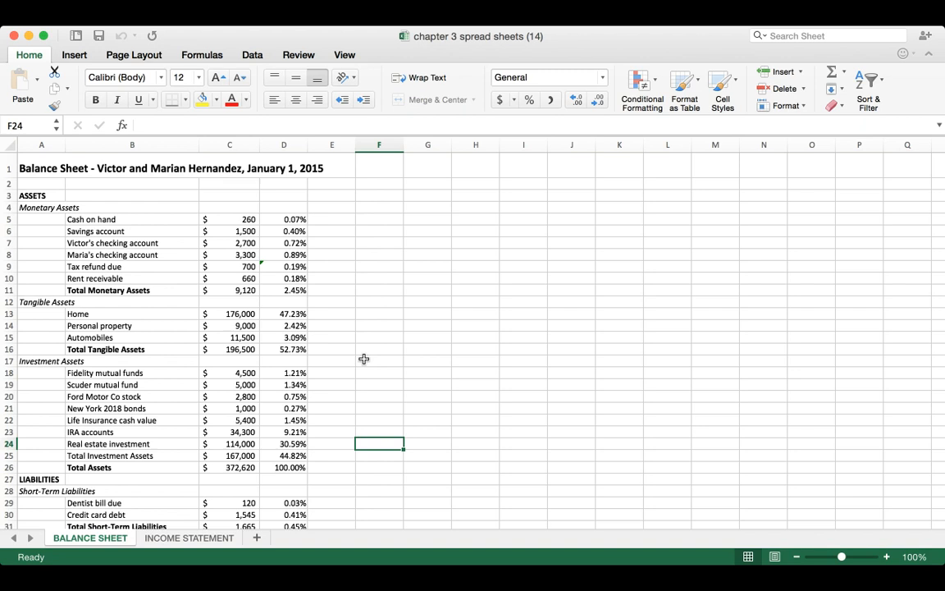
pyautogui.moveTo(193, 266)
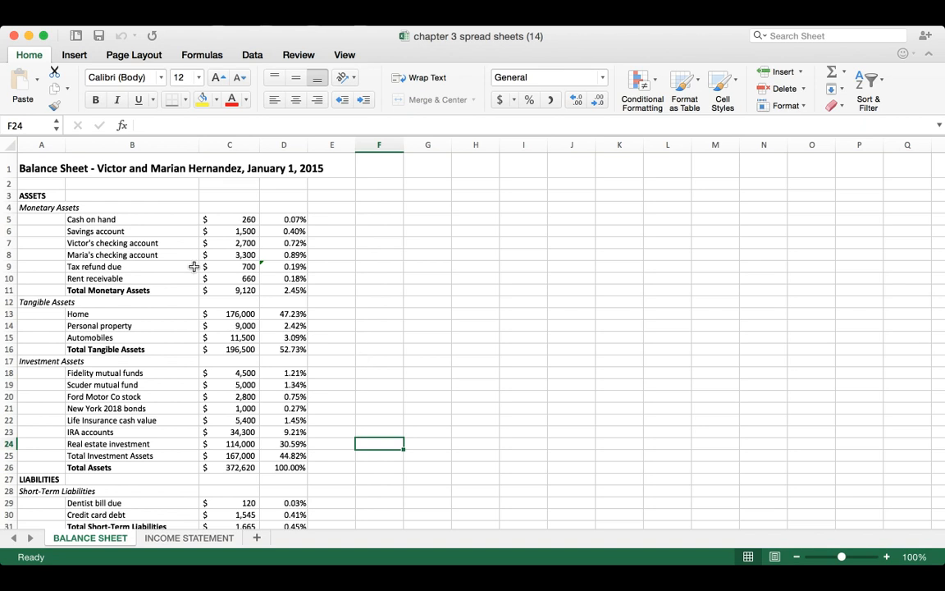
pyautogui.moveTo(167, 187)
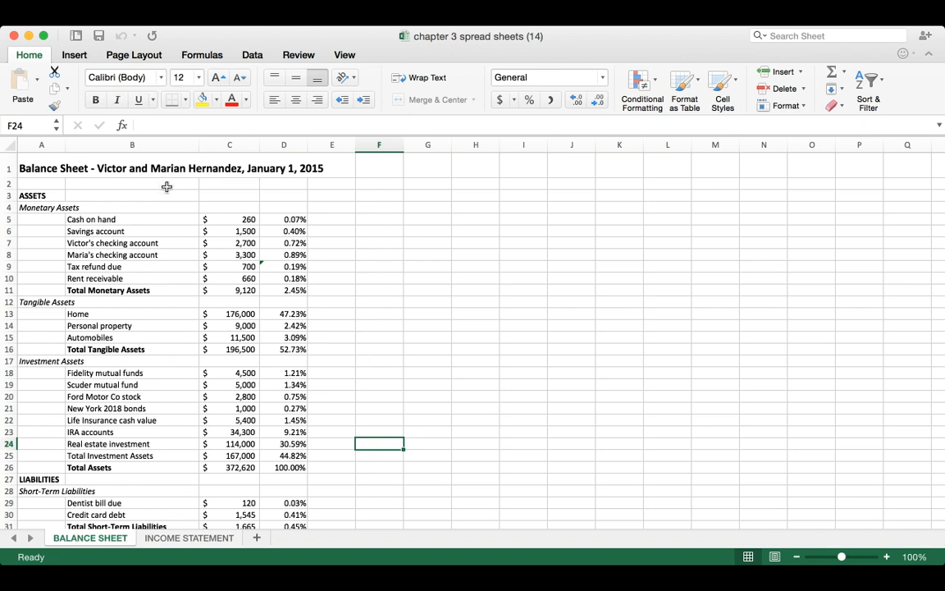
pyautogui.moveTo(253, 200)
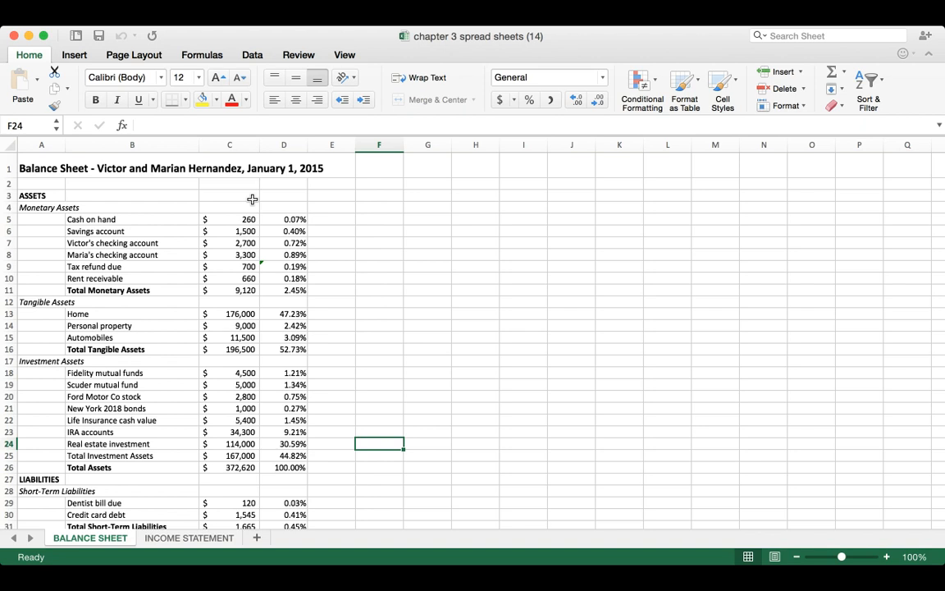
pyautogui.moveTo(305, 243)
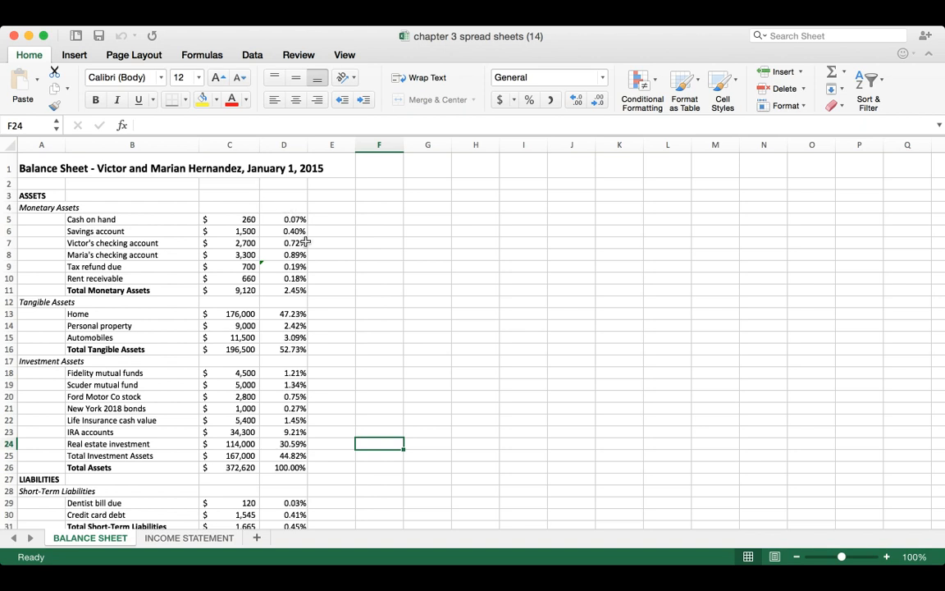
pyautogui.moveTo(440, 315)
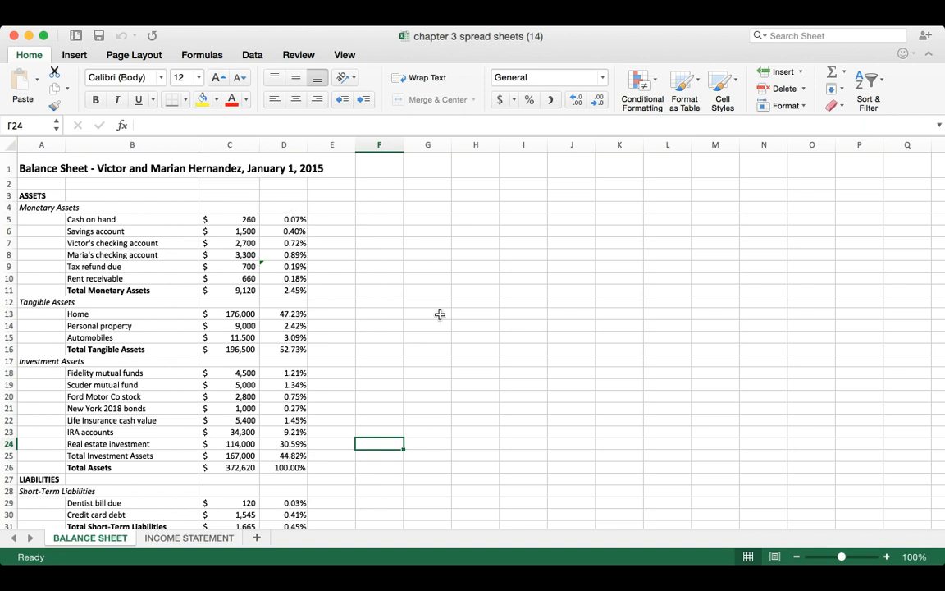
pyautogui.moveTo(92, 200)
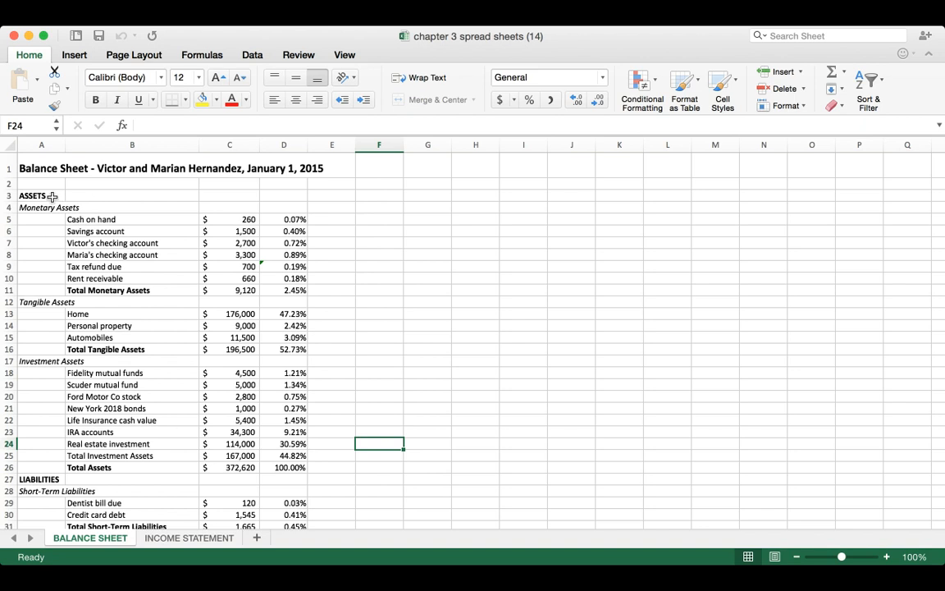
# Walk through the Assets section: Monetary Assets, Victor's checking account, Rent receivable and Automobiles rows.
pyautogui.click(41, 196)
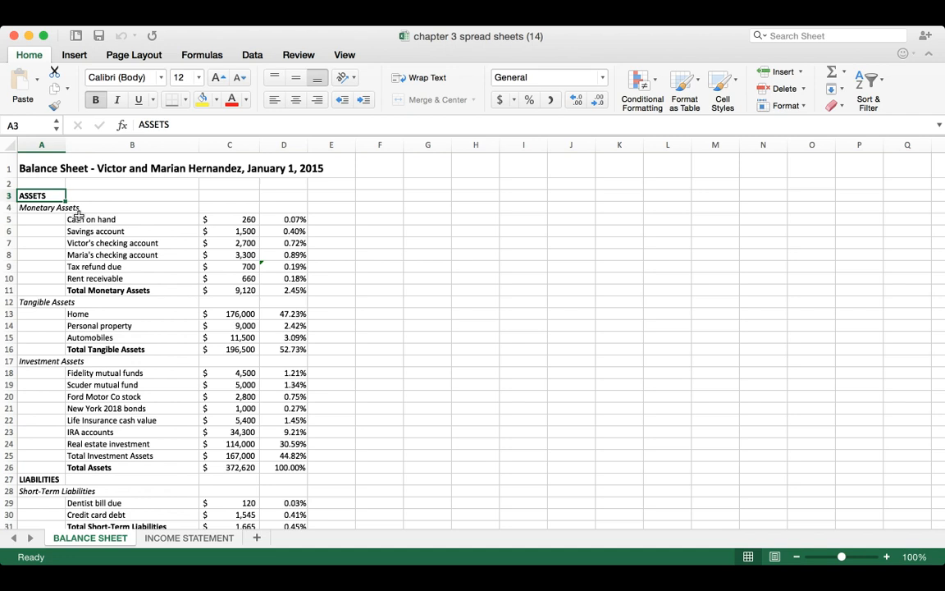
pyautogui.moveTo(85, 226)
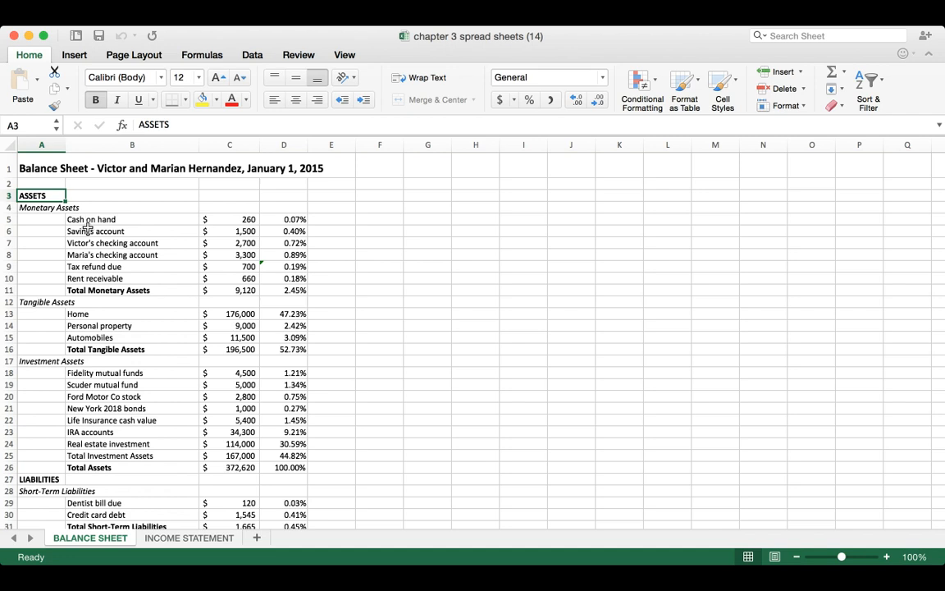
pyautogui.moveTo(115, 253)
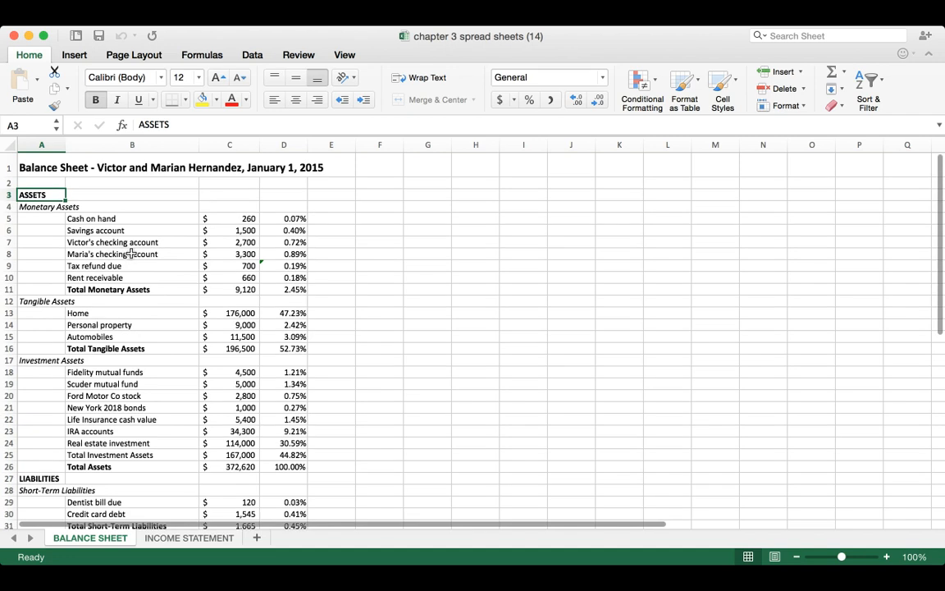
pyautogui.click(131, 207)
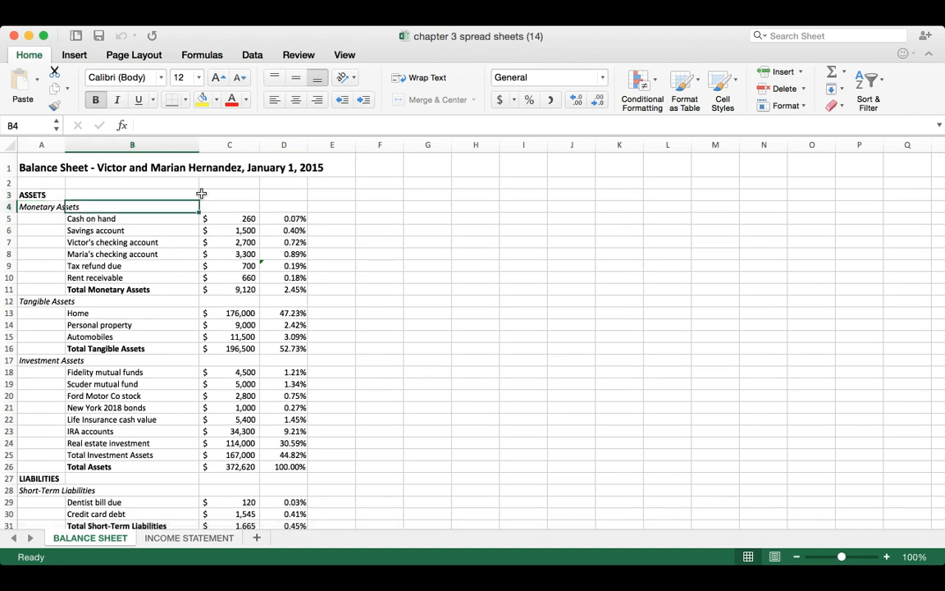
pyautogui.click(41, 207)
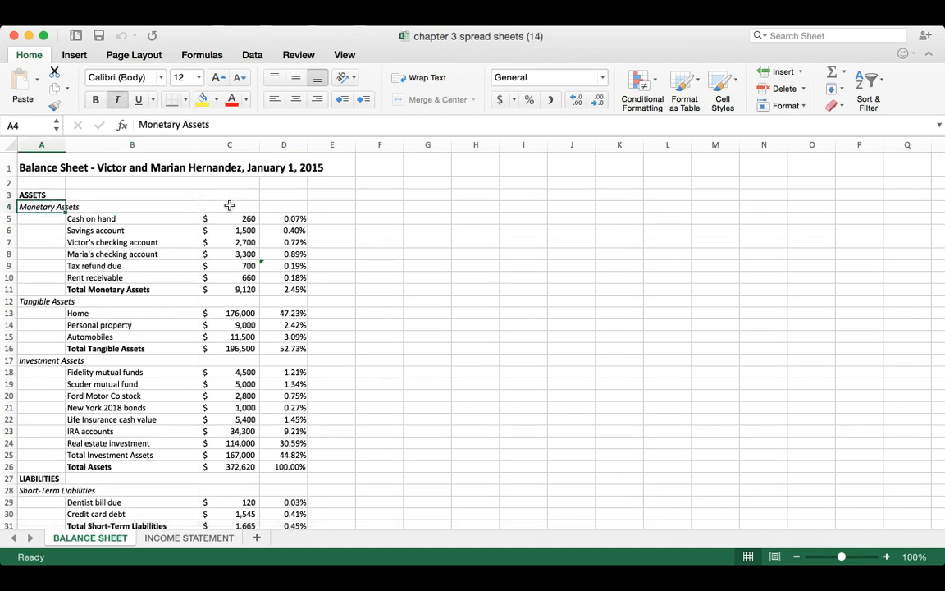
pyautogui.click(131, 207)
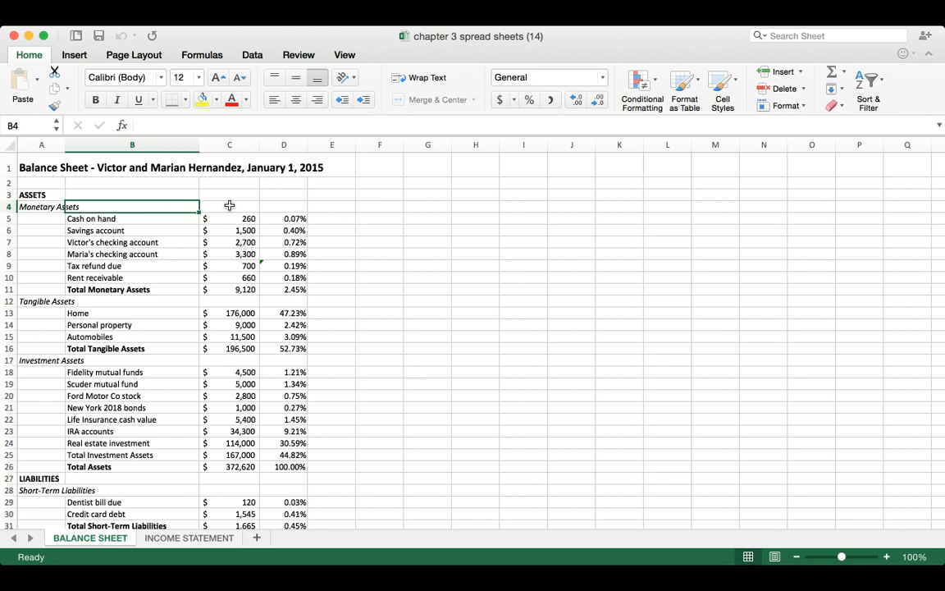
pyautogui.click(132, 241)
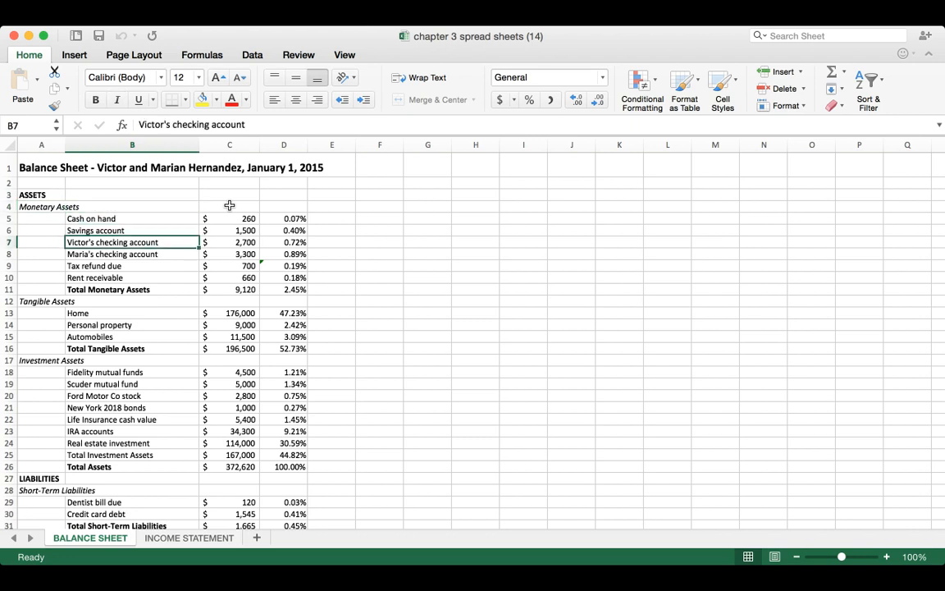
pyautogui.click(131, 277)
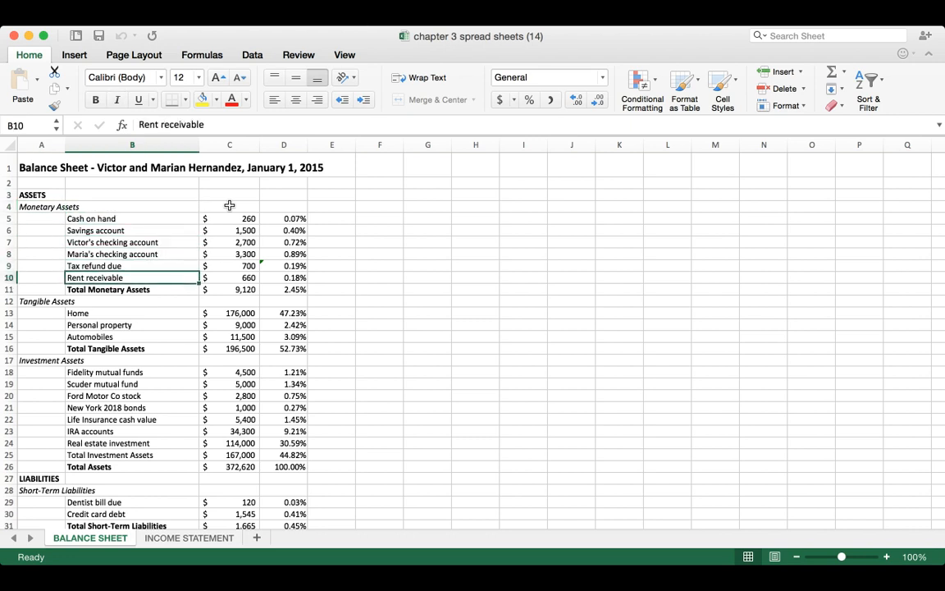
pyautogui.click(131, 289)
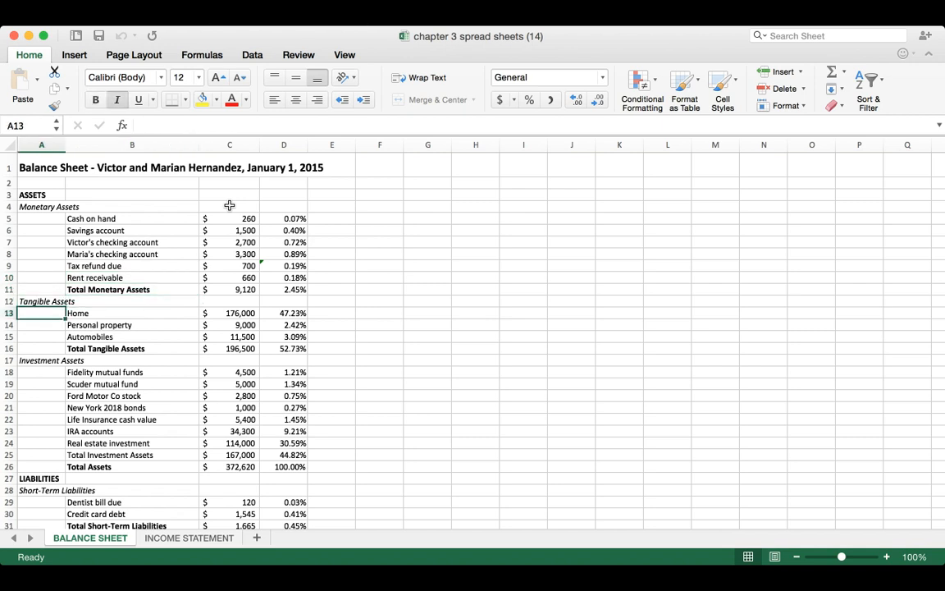
pyautogui.click(132, 312)
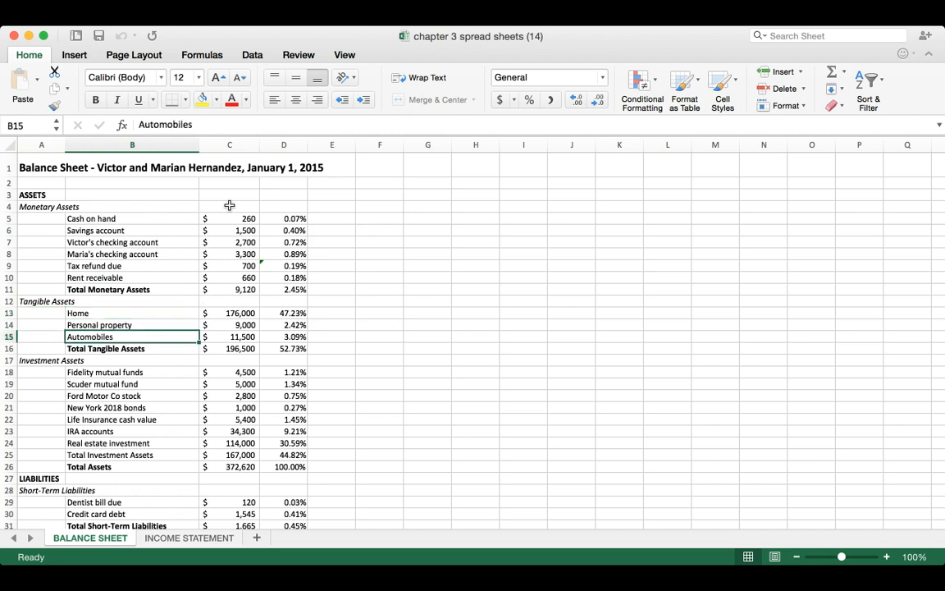
# Review the investment assets, Real estate investment and Total Assets rows, moving down the balance sheet.
pyautogui.click(41, 384)
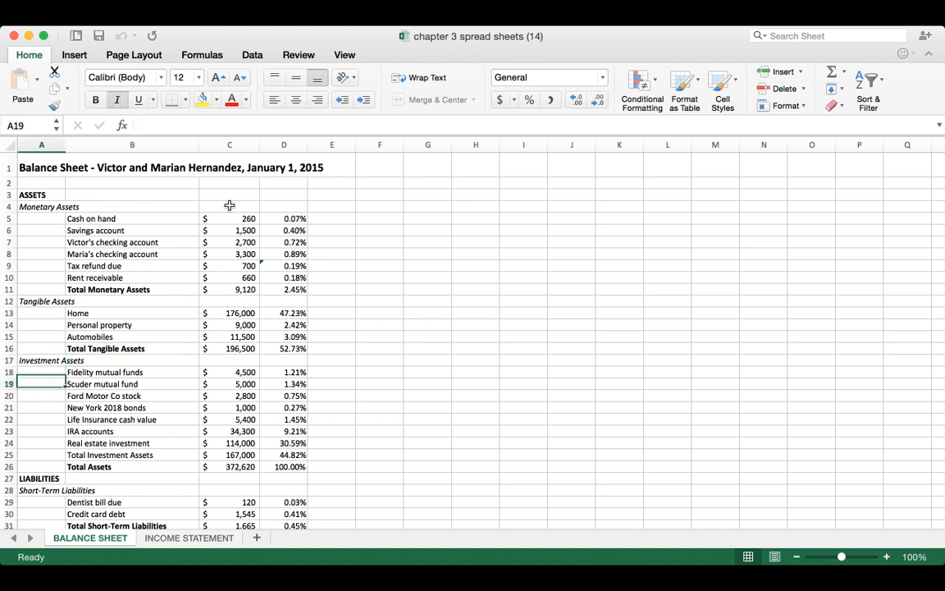
pyautogui.click(132, 384)
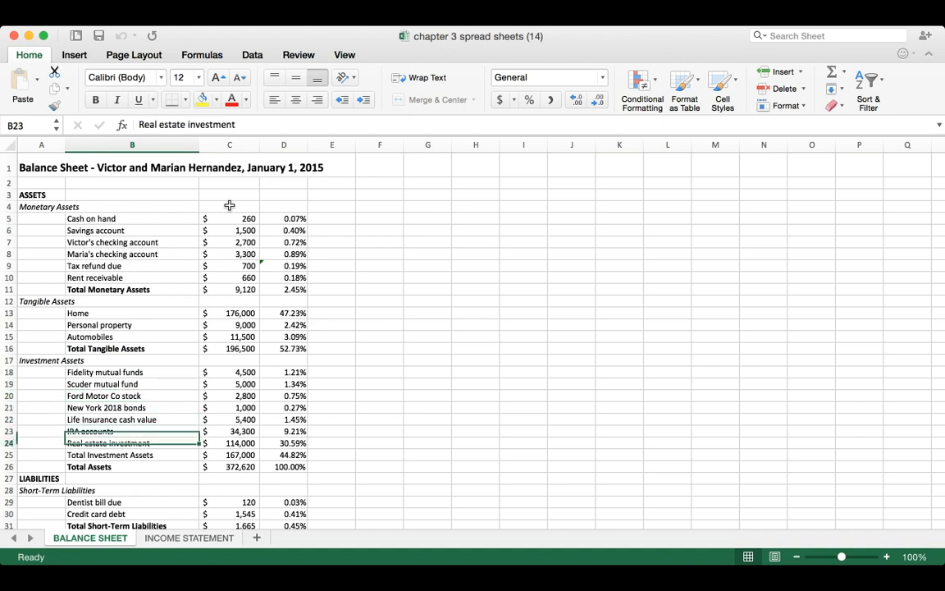
pyautogui.click(131, 466)
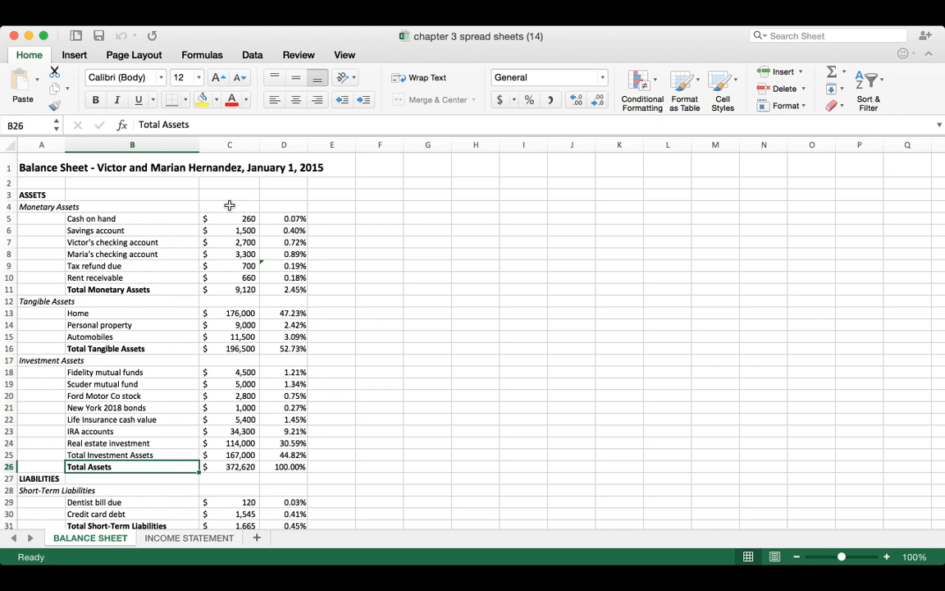
pyautogui.click(95, 100)
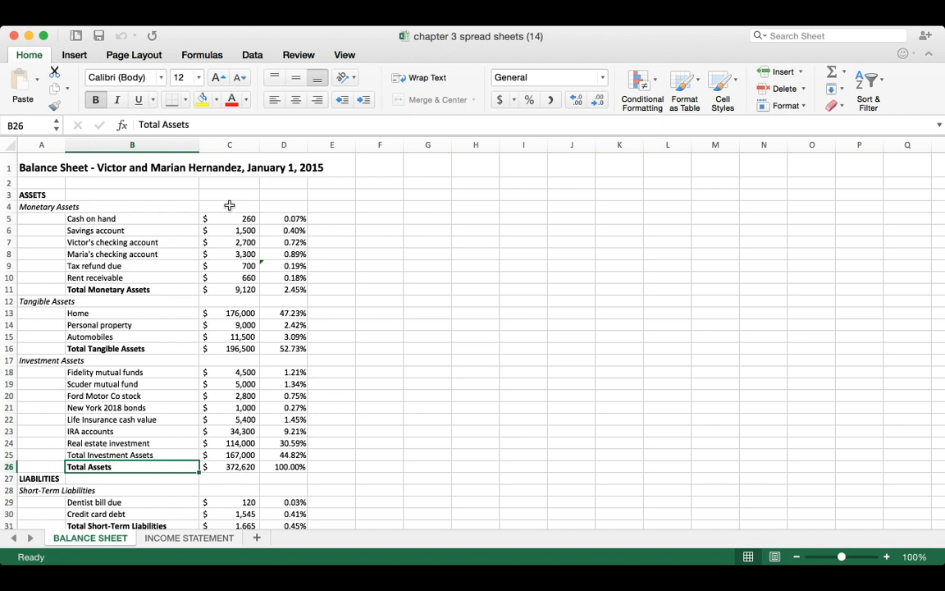
pyautogui.scroll(-3)
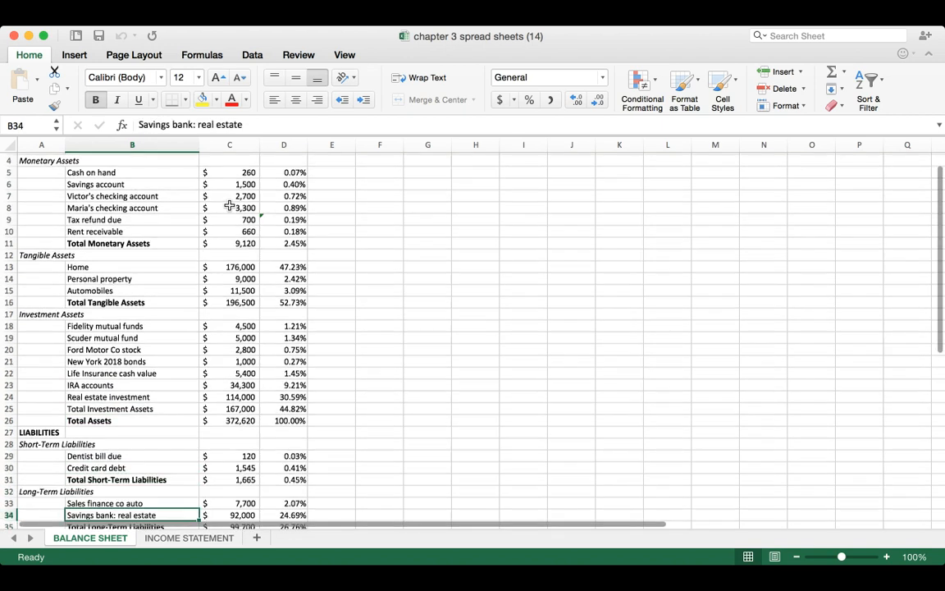
pyautogui.scroll(-3)
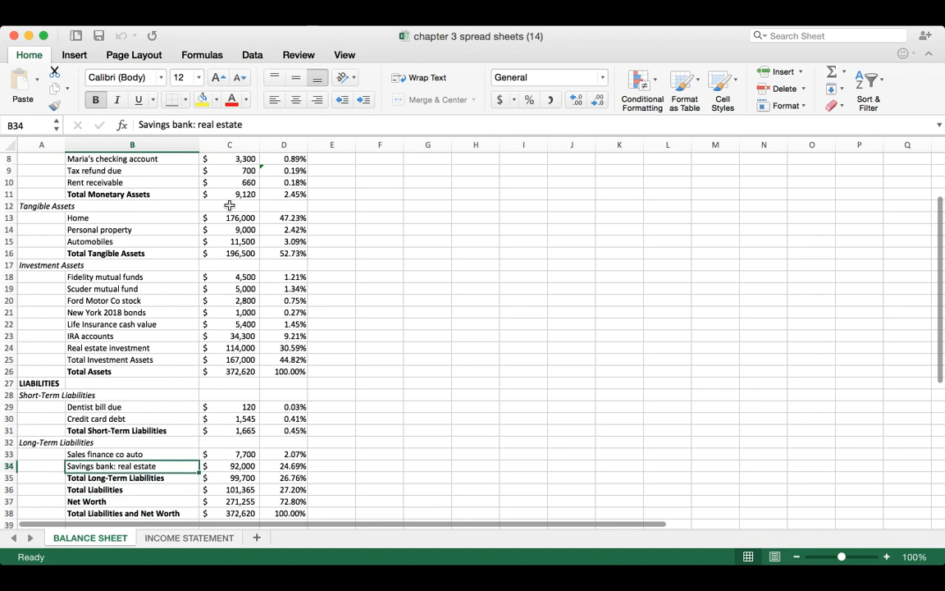
# Review the Liabilities section: Short-Term Liabilities, their total, and the Long-Term Liabilities heading.
pyautogui.click(39, 384)
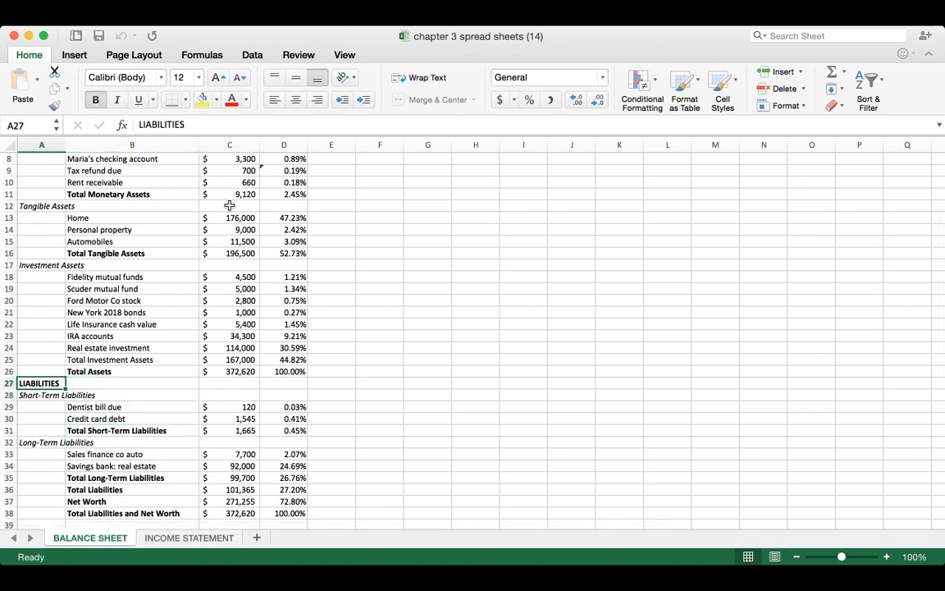
pyautogui.click(41, 393)
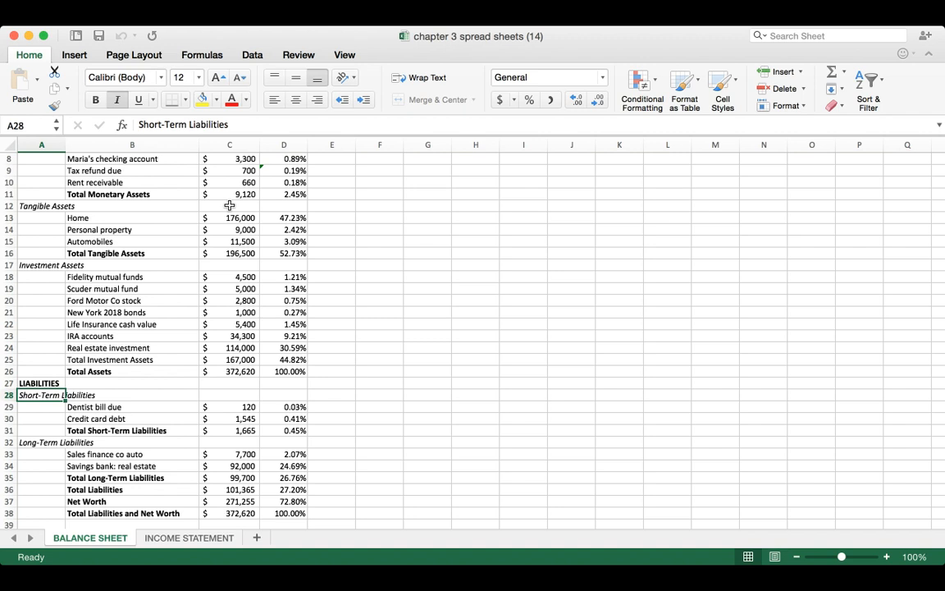
pyautogui.click(131, 407)
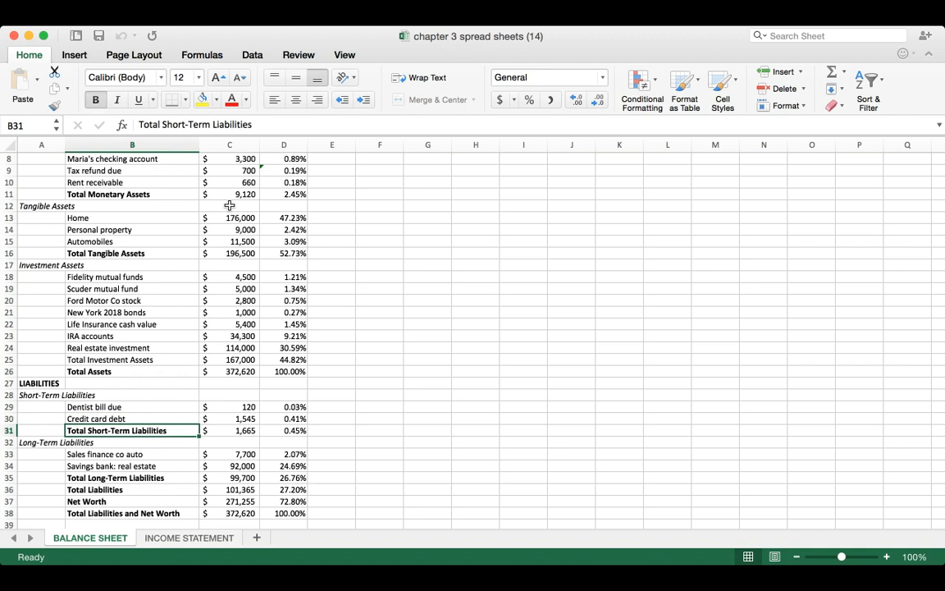
pyautogui.click(131, 443)
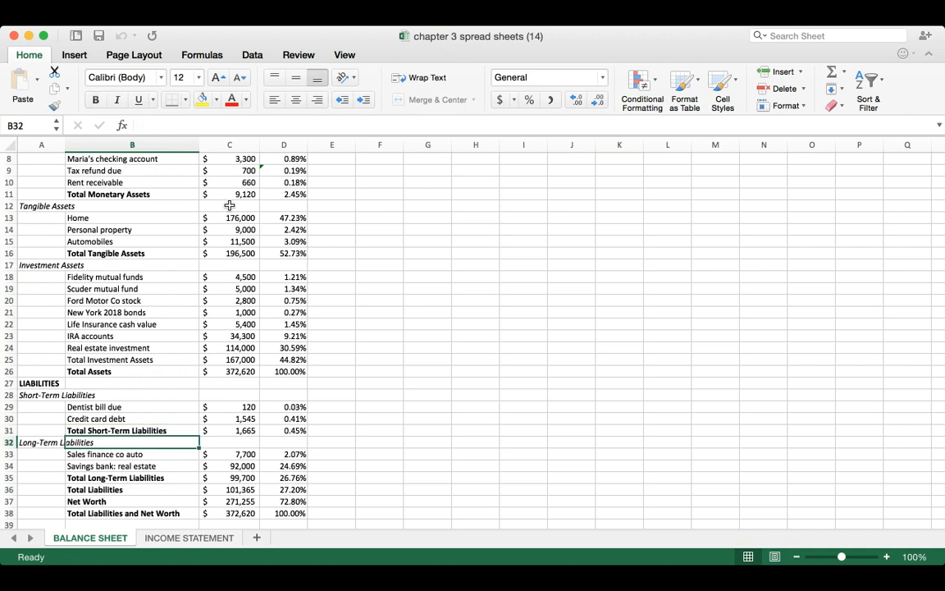
pyautogui.click(131, 429)
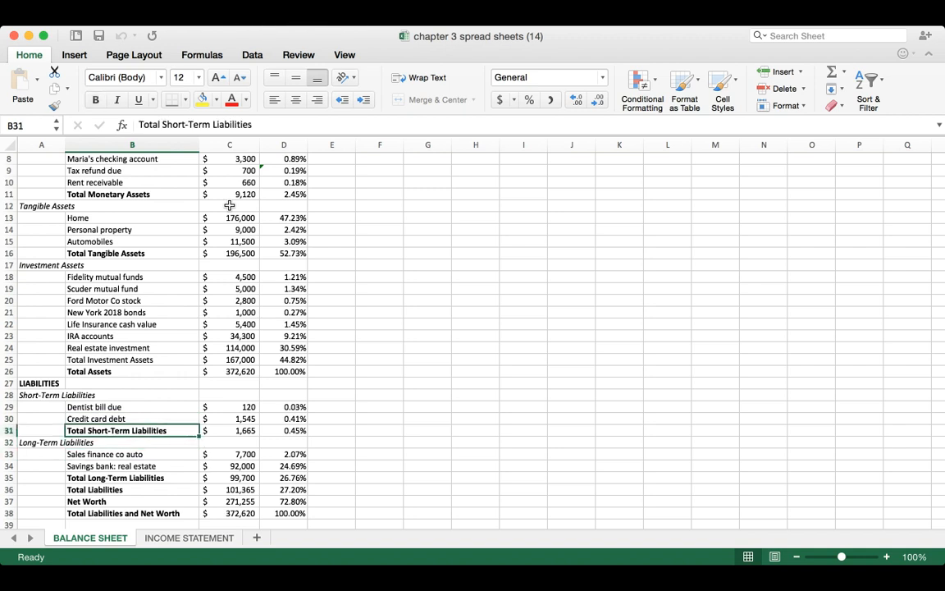
pyautogui.click(131, 419)
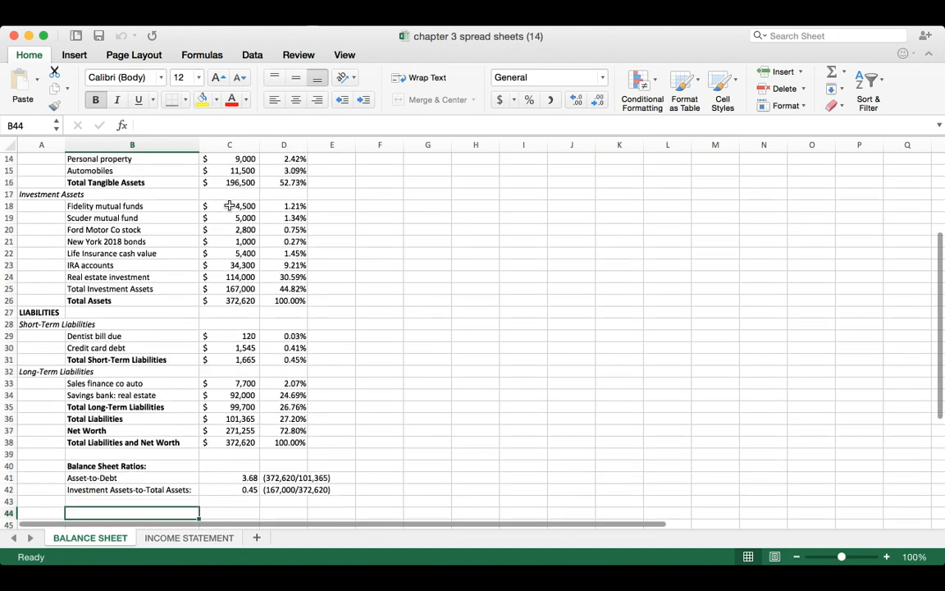
# Compare the Total Long-Term Liabilities and Total Liabilities rows at the bottom of the balance sheet.
pyautogui.scroll(-3)
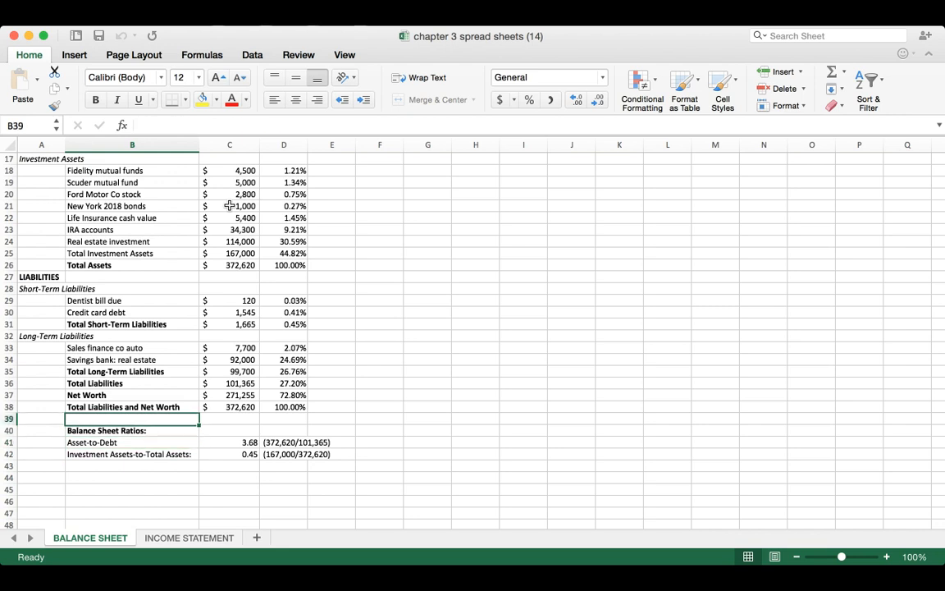
pyautogui.click(131, 371)
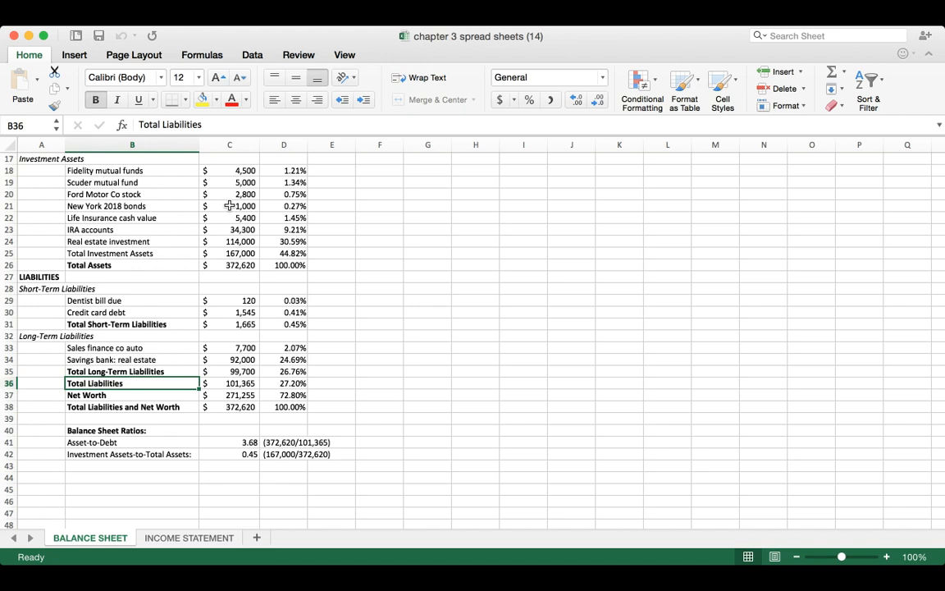
pyautogui.click(131, 348)
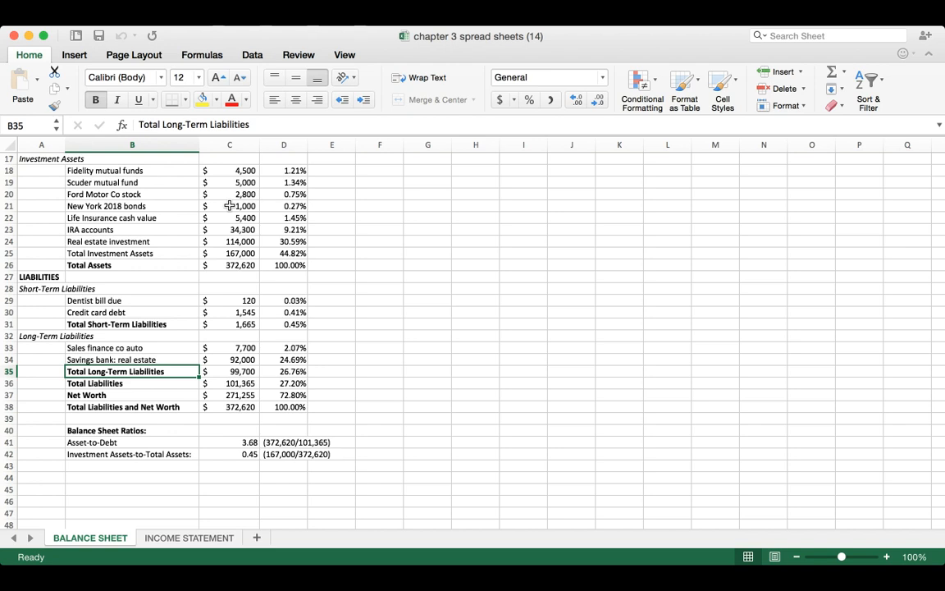
pyautogui.click(131, 384)
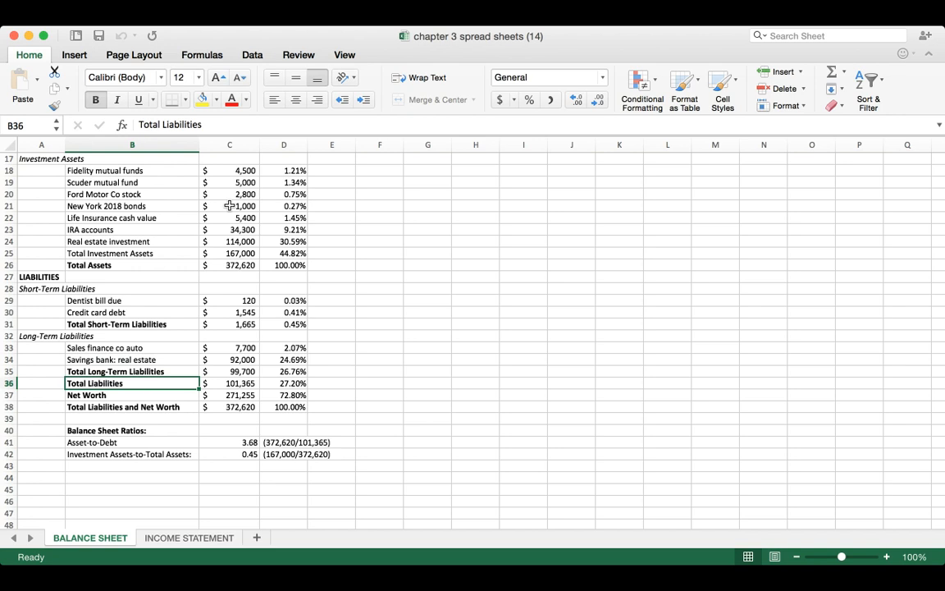
pyautogui.click(131, 393)
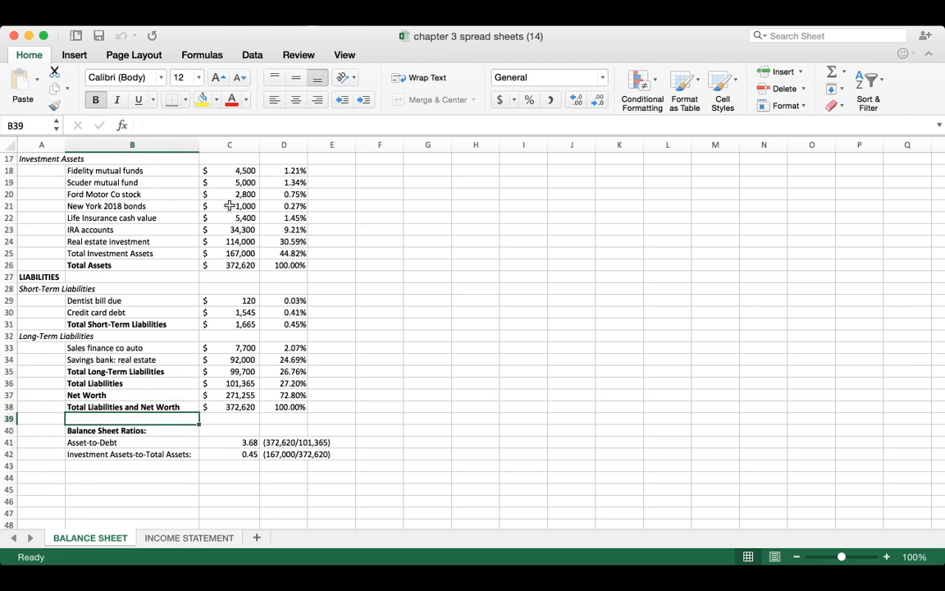
# Highlight the Balance Sheet Ratios heading and the Asset-to-Debt ratio row.
pyautogui.click(131, 430)
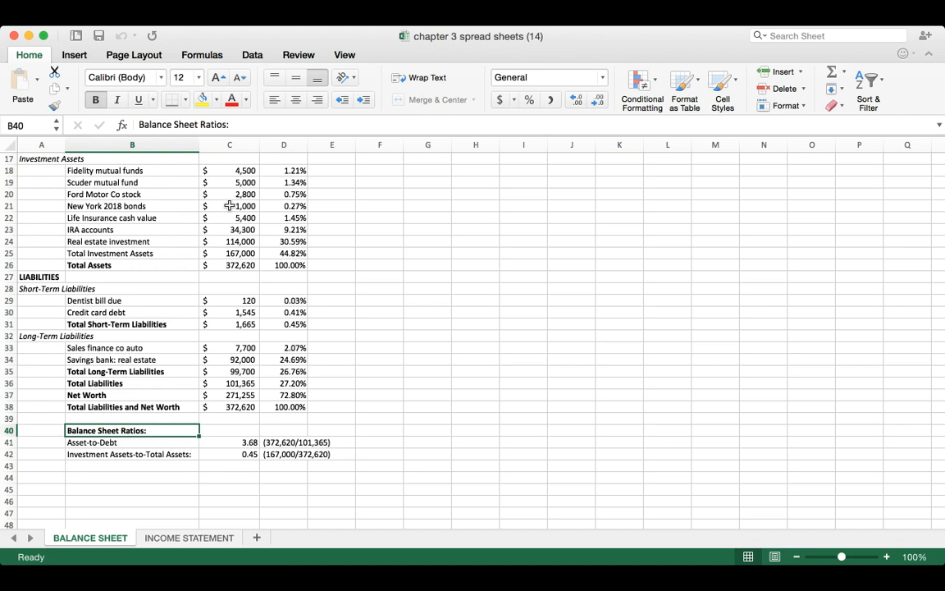
pyautogui.click(131, 452)
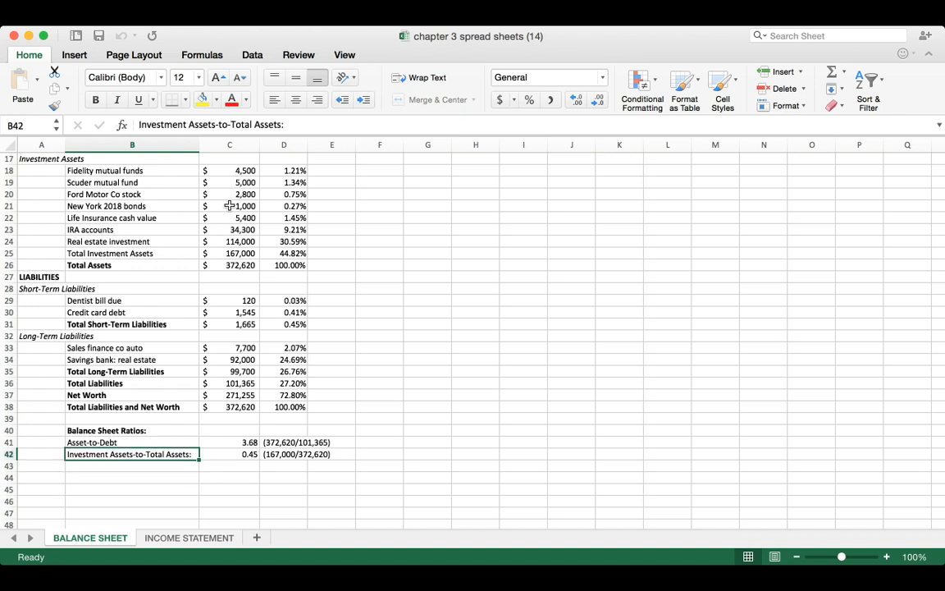
pyautogui.click(131, 443)
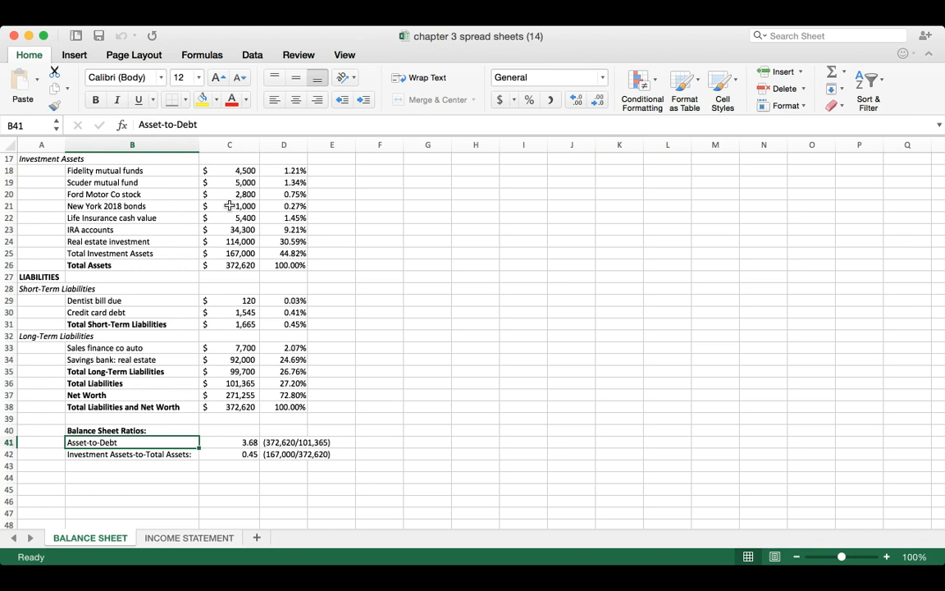
pyautogui.moveTo(336, 240)
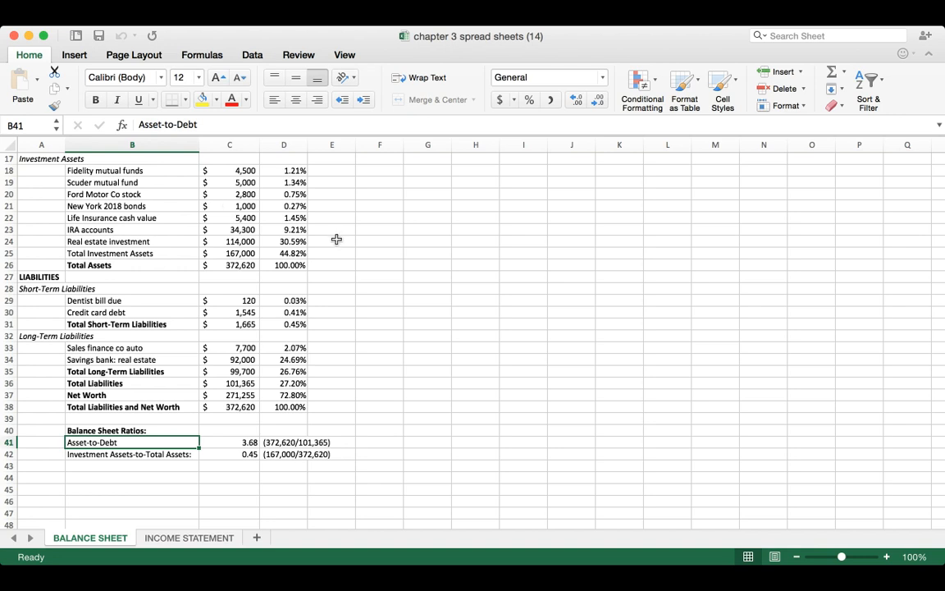
pyautogui.moveTo(394, 418)
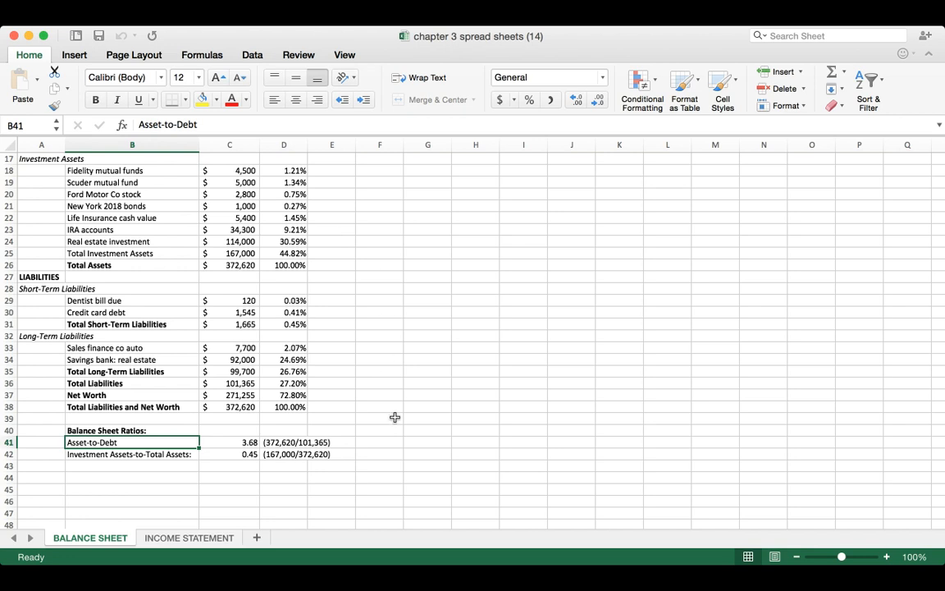
pyautogui.moveTo(381, 436)
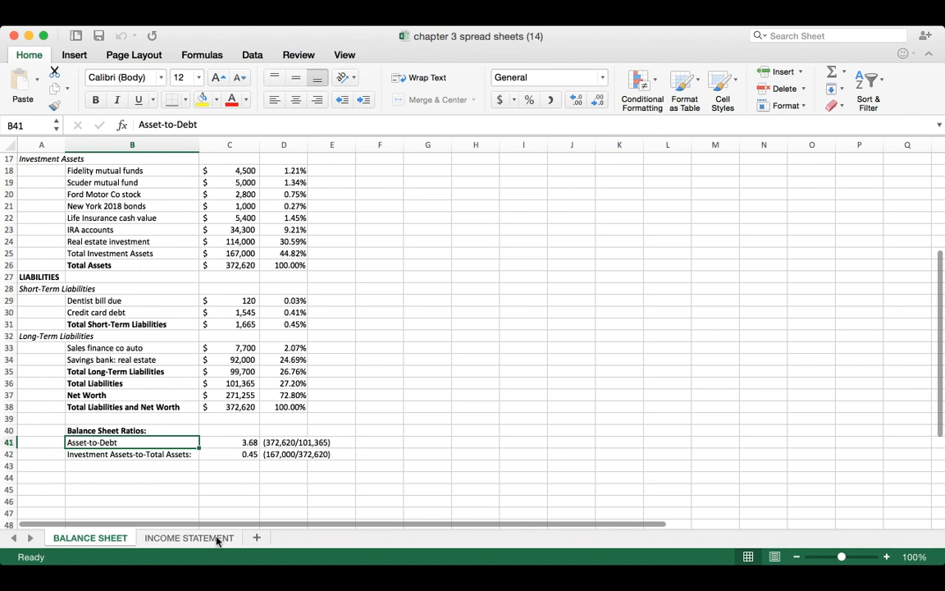
# Switch to the Income Statement sheet and select the first gross salary income line.
pyautogui.click(189, 538)
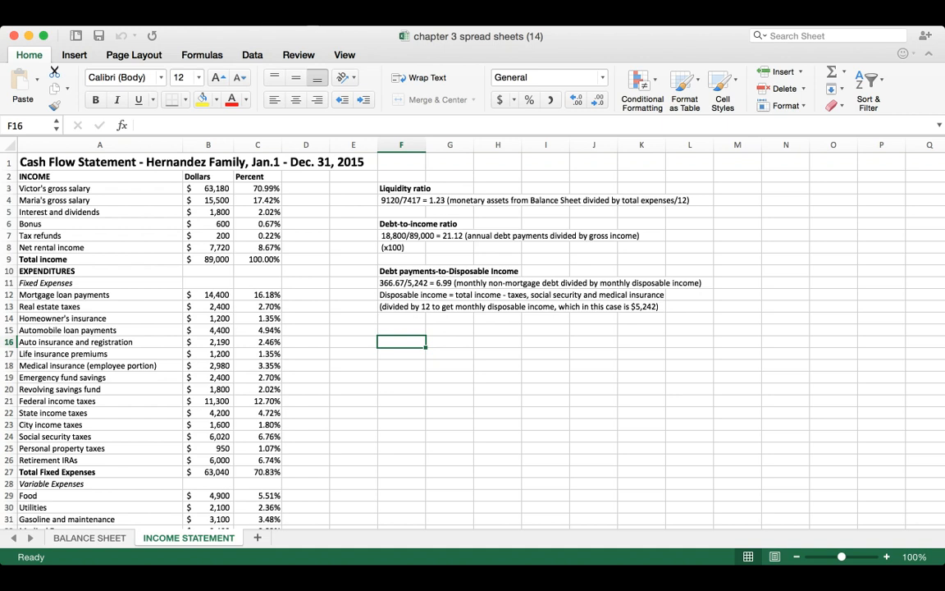
pyautogui.click(100, 187)
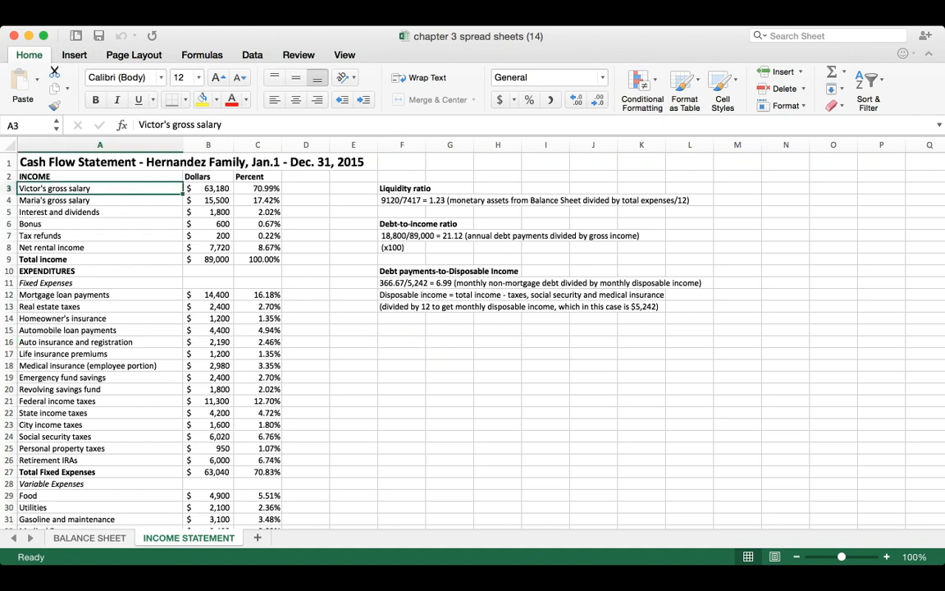
pyautogui.click(100, 212)
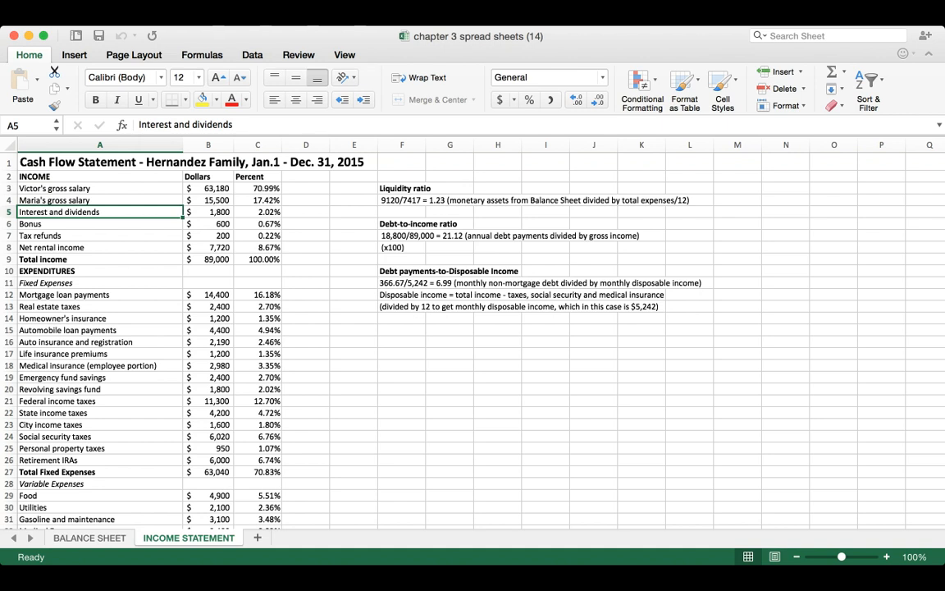
pyautogui.click(98, 237)
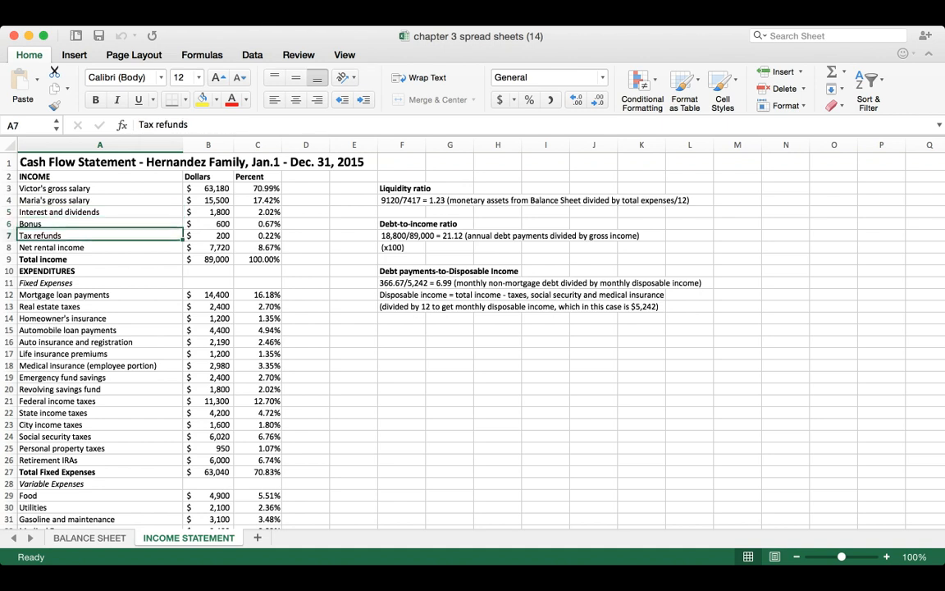
pyautogui.click(100, 246)
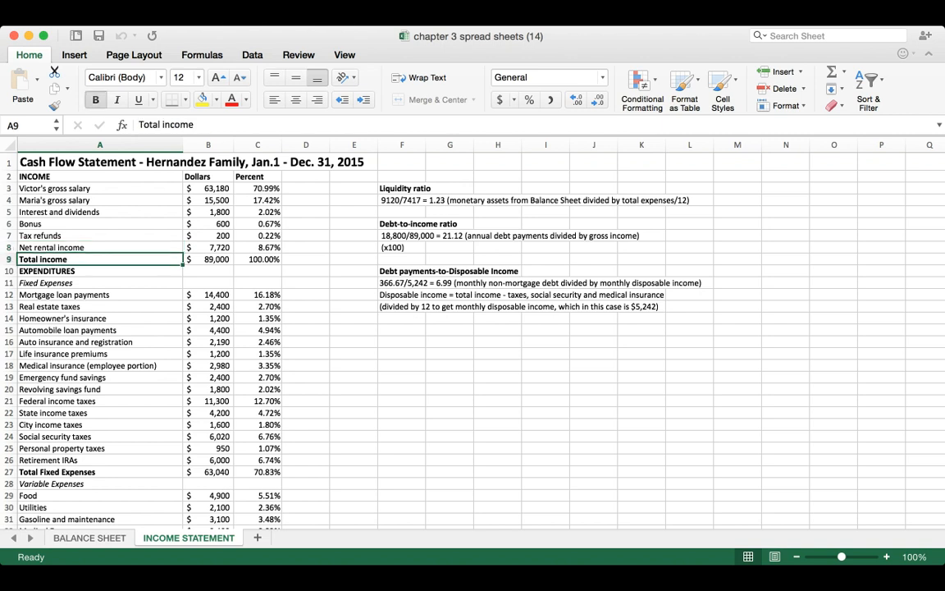
pyautogui.click(100, 271)
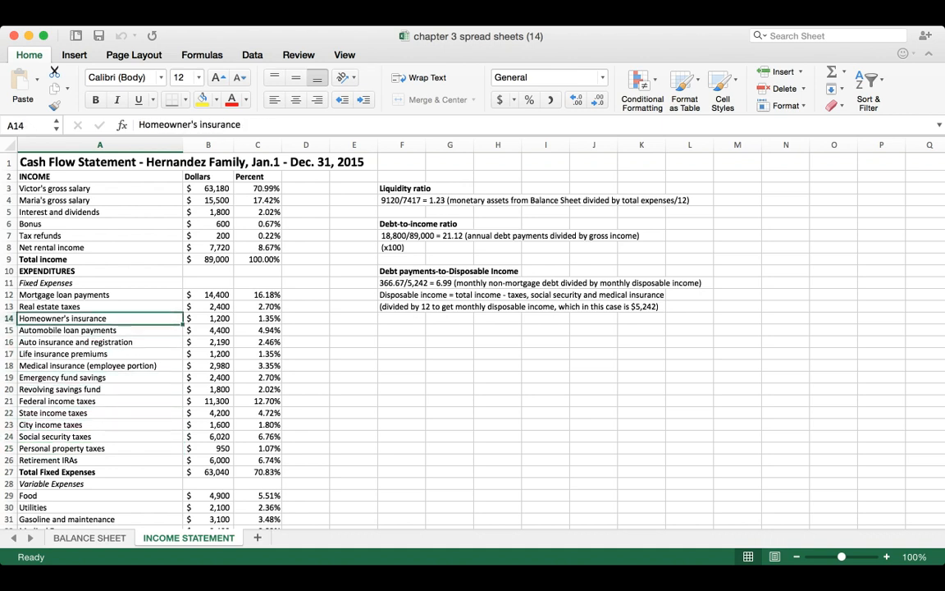
pyautogui.click(100, 482)
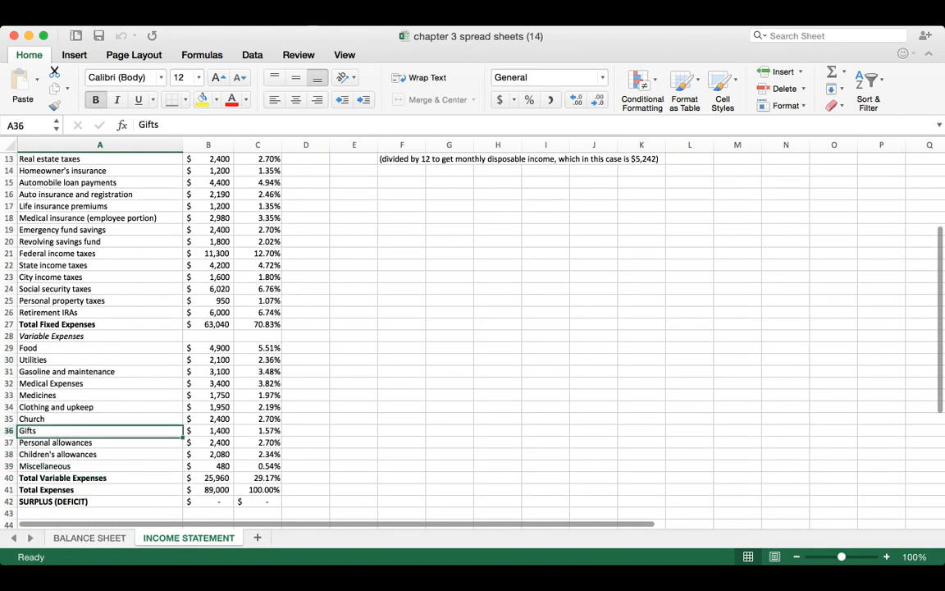
pyautogui.click(51, 384)
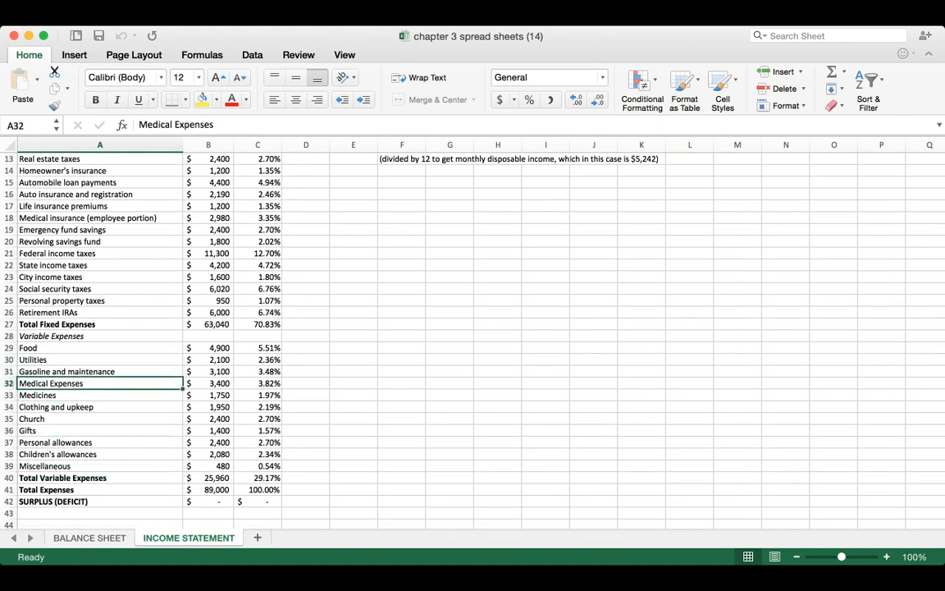
pyautogui.click(98, 407)
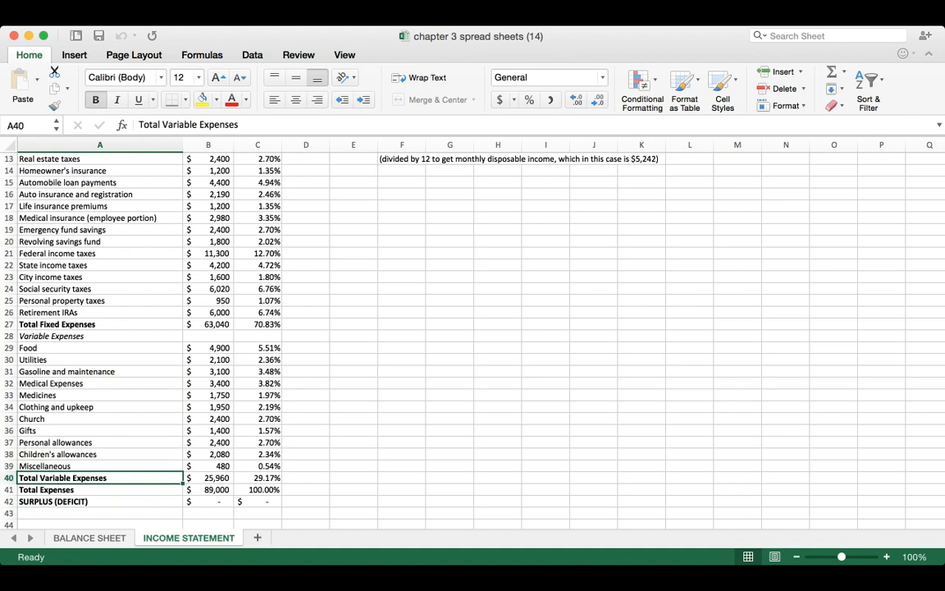
pyautogui.click(98, 502)
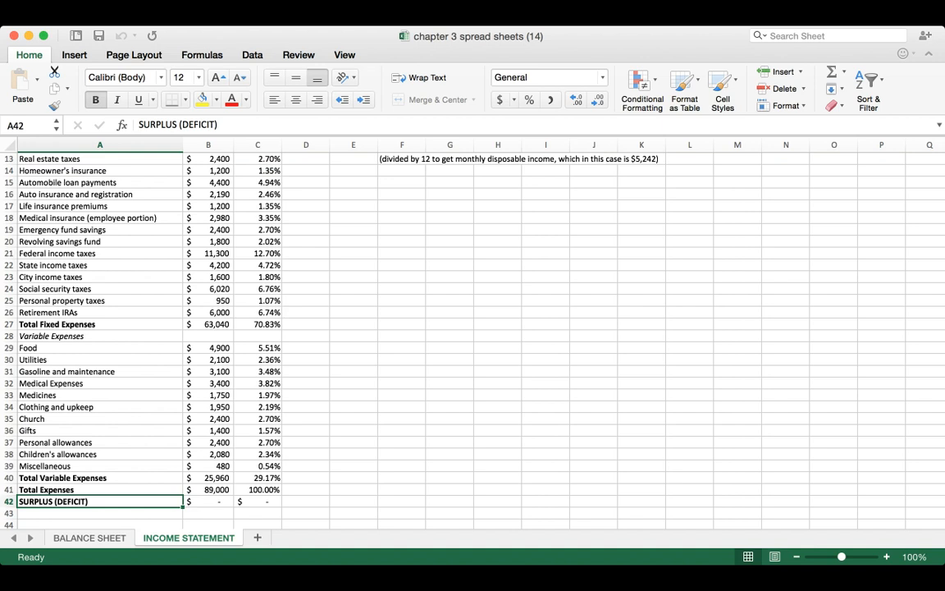
pyautogui.click(207, 502)
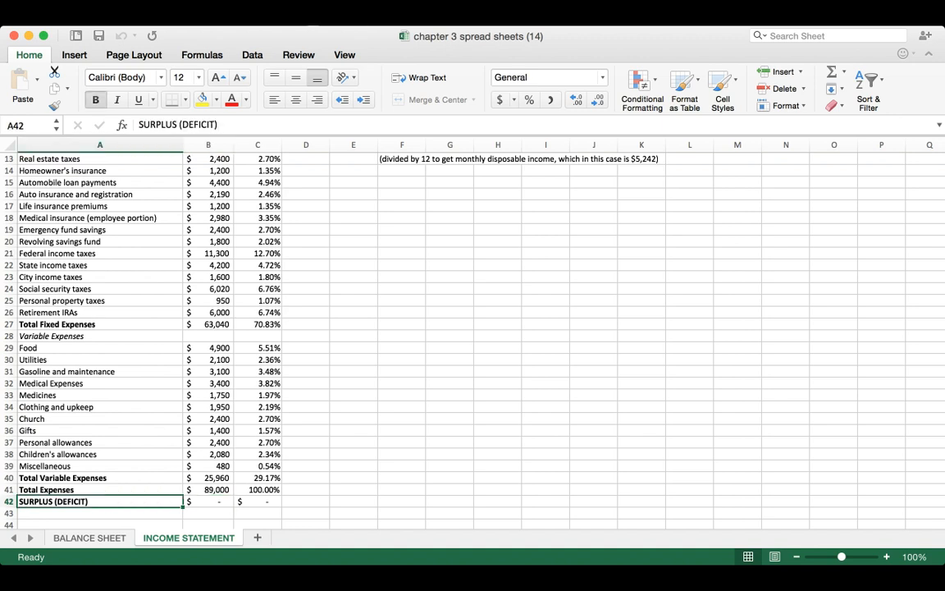
pyautogui.click(207, 502)
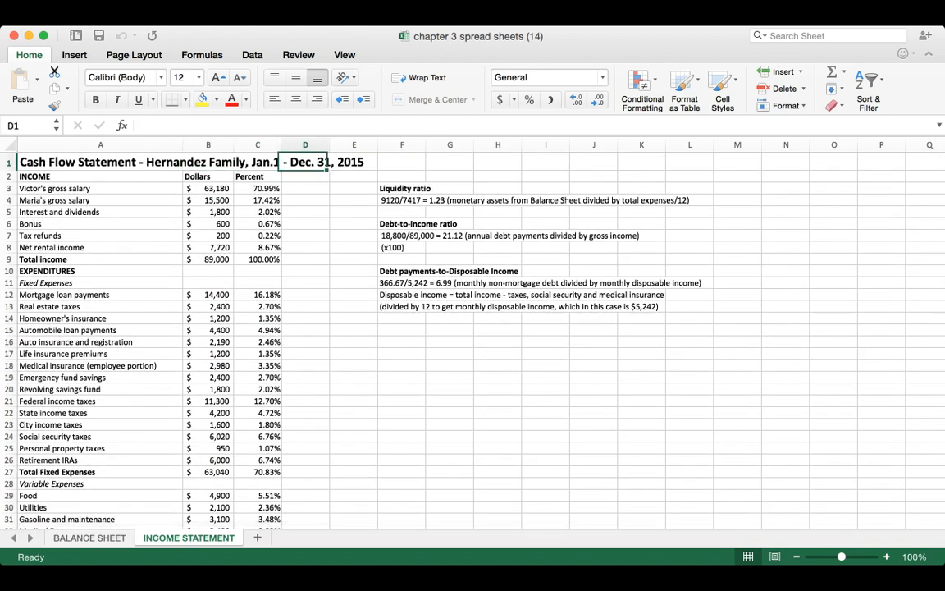
pyautogui.click(400, 187)
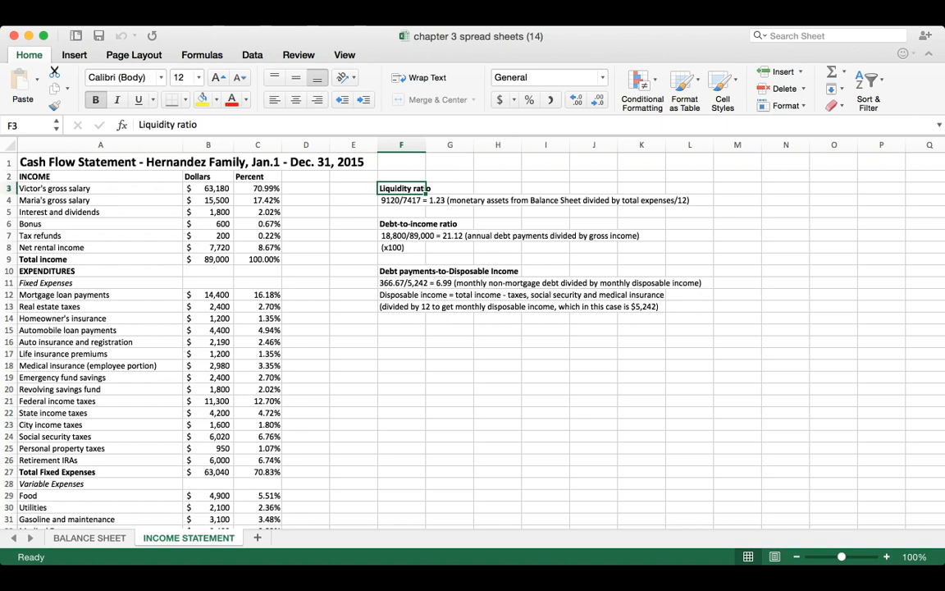
pyautogui.click(89, 538)
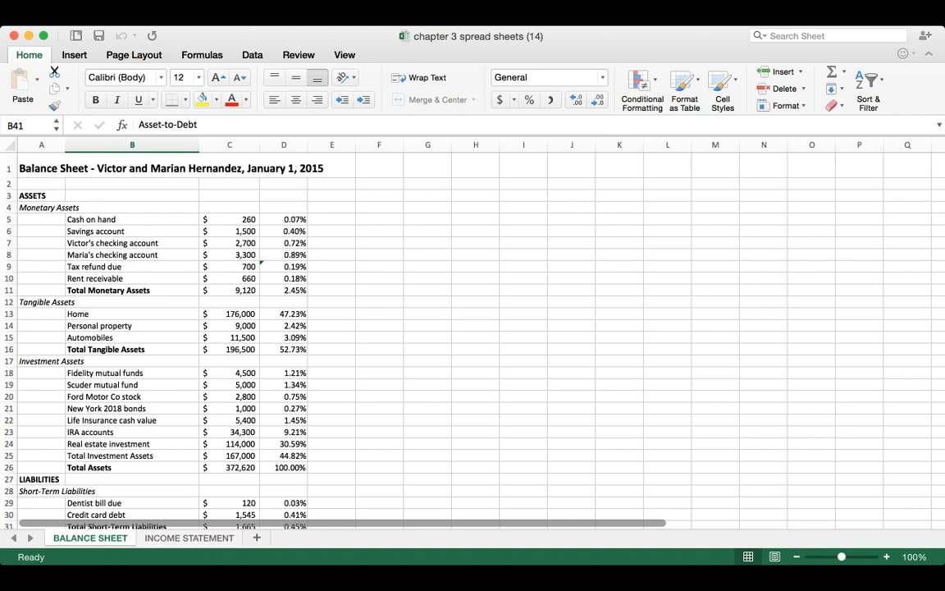
pyautogui.scroll(-3)
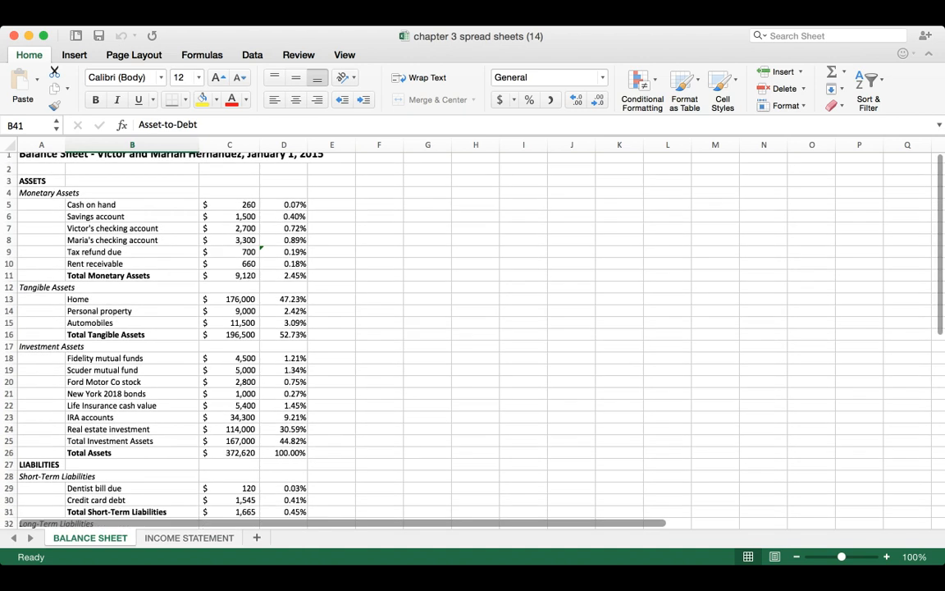
pyautogui.click(189, 538)
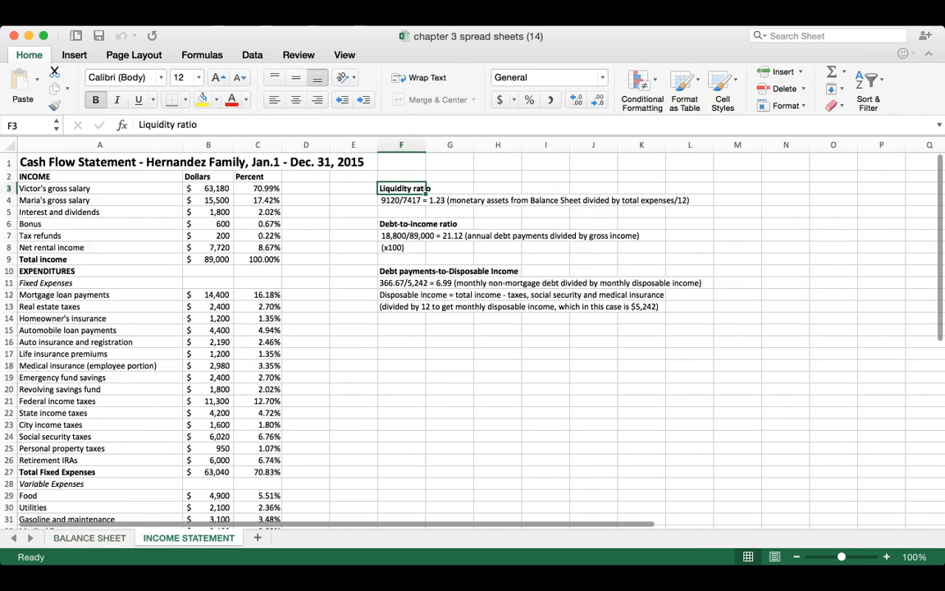
pyautogui.click(400, 200)
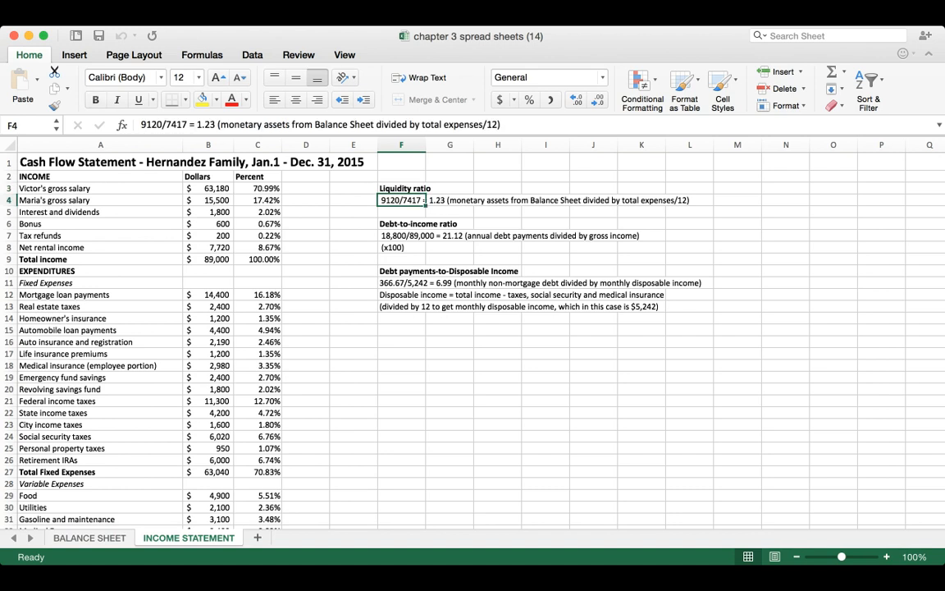
pyautogui.scroll(-3)
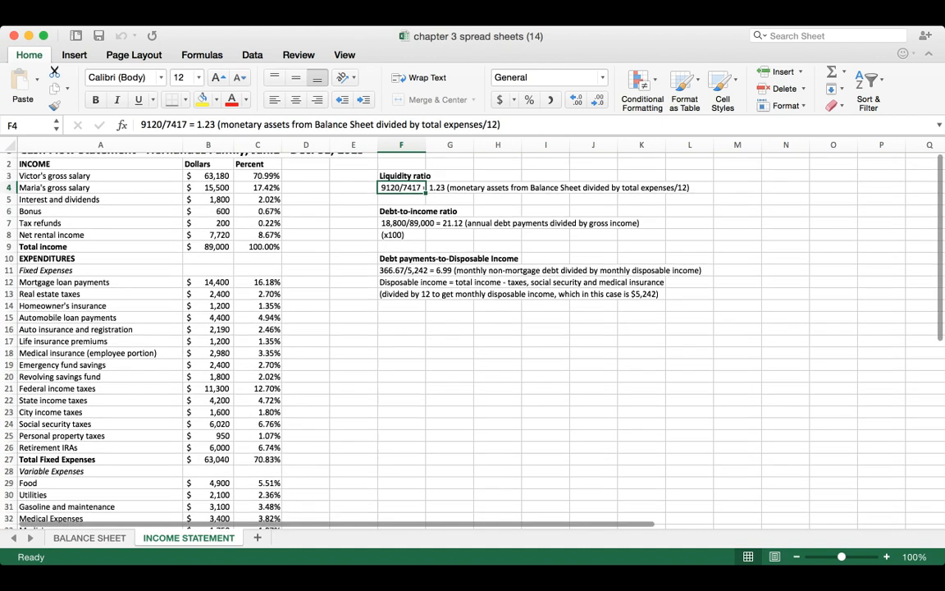
pyautogui.scroll(-3)
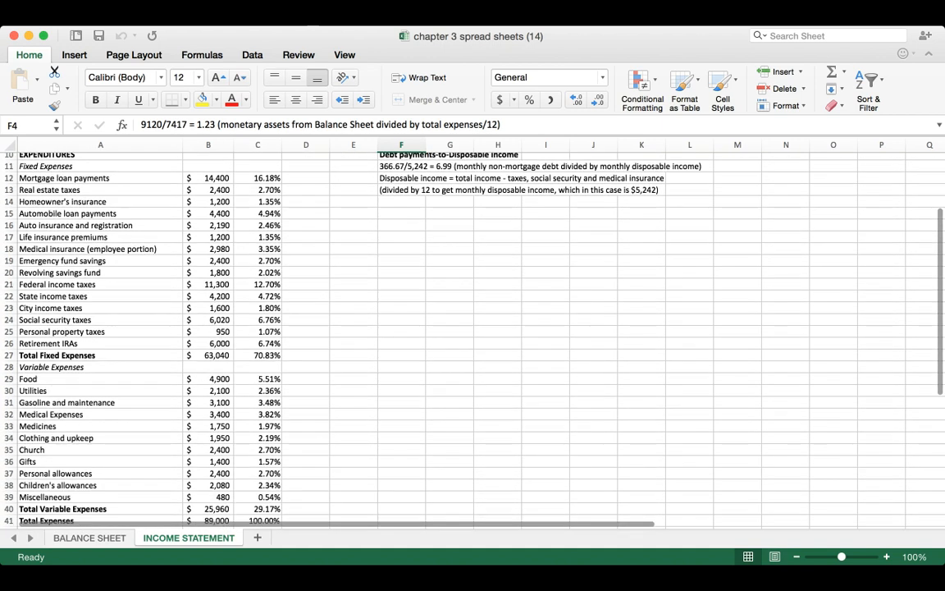
pyautogui.scroll(-3)
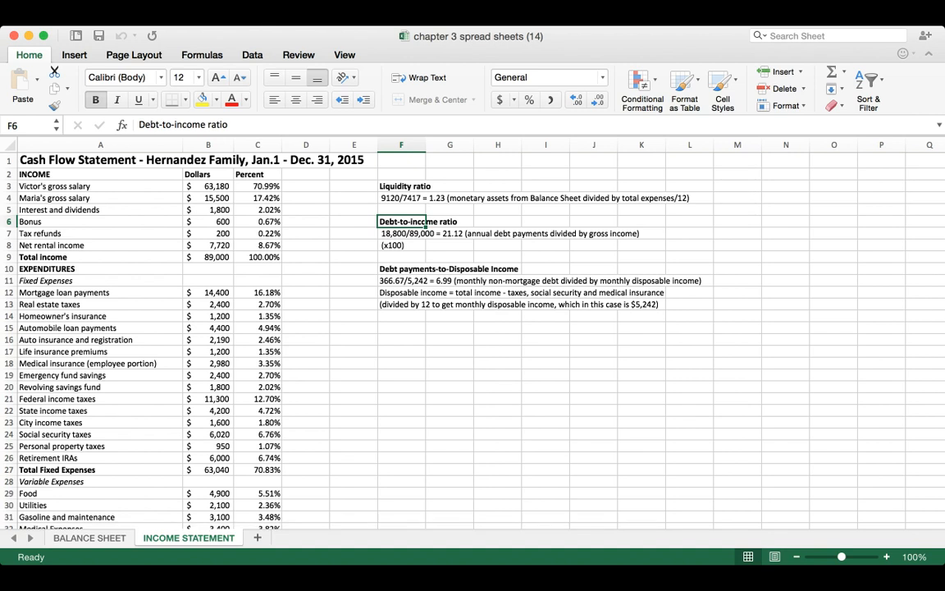
pyautogui.click(207, 292)
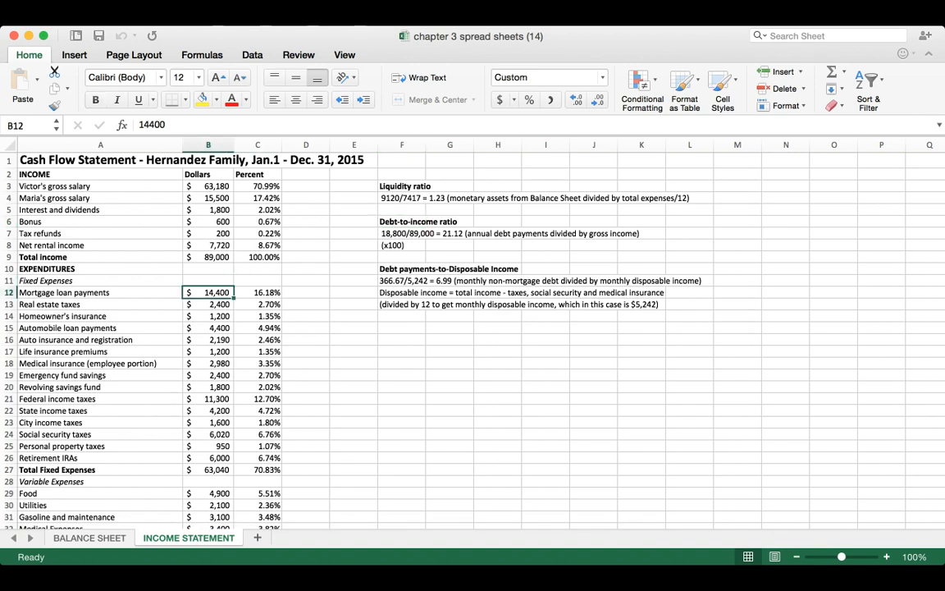
pyautogui.click(206, 328)
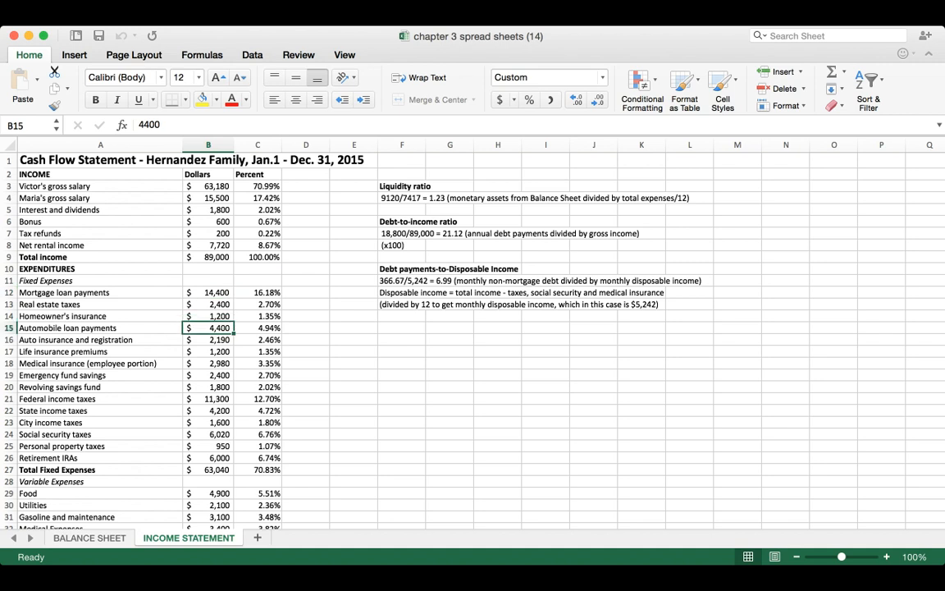
pyautogui.click(400, 233)
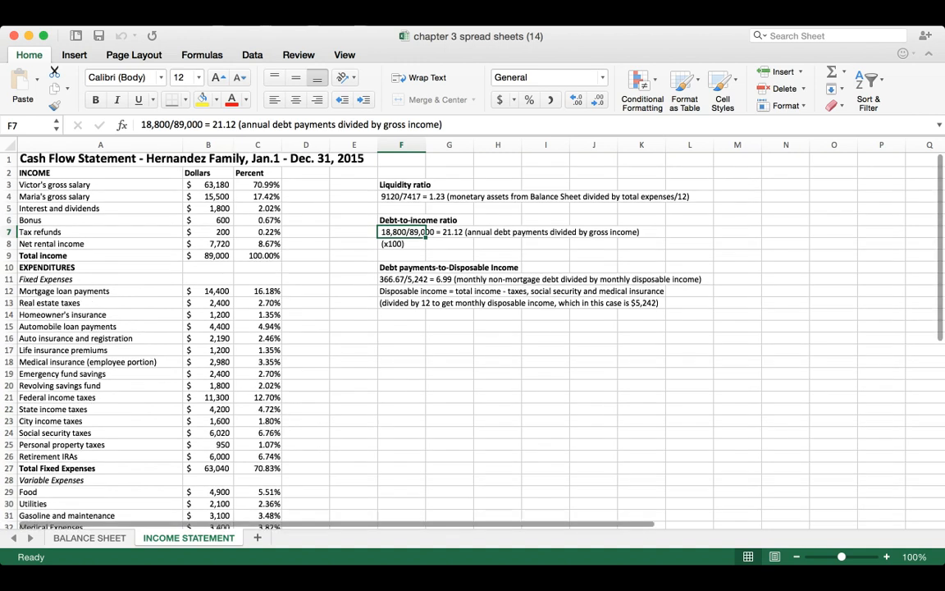
pyautogui.click(401, 265)
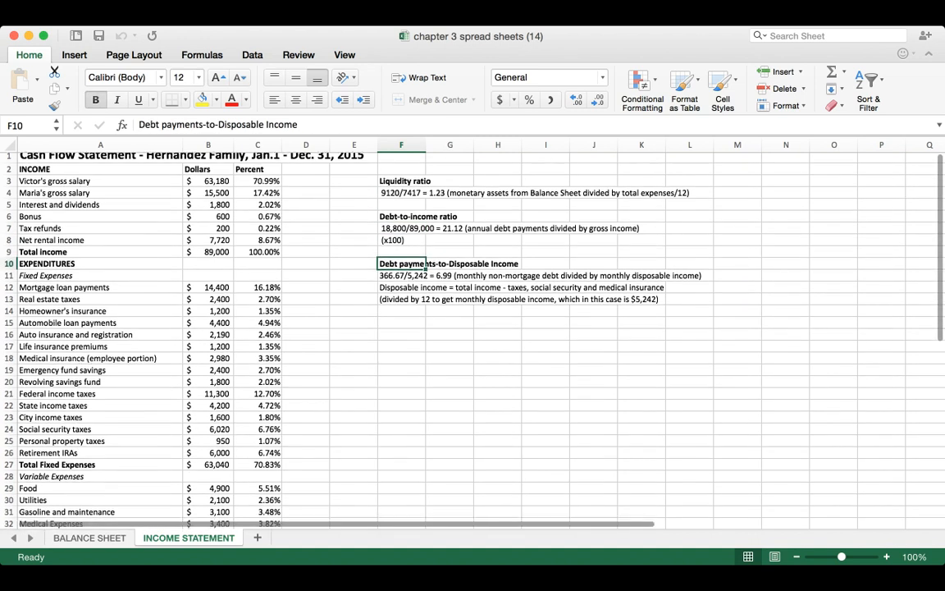
pyautogui.scroll(-3)
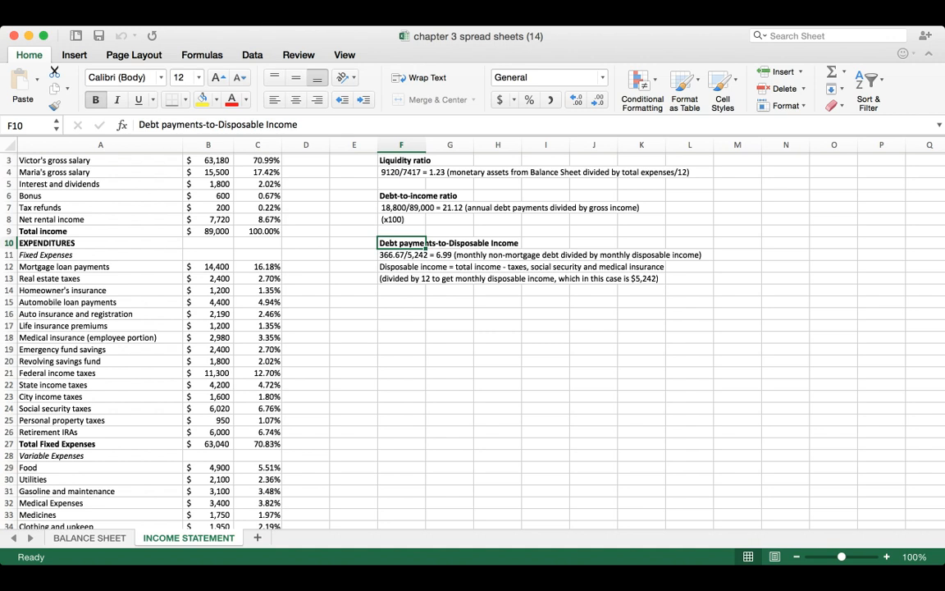
pyautogui.click(208, 302)
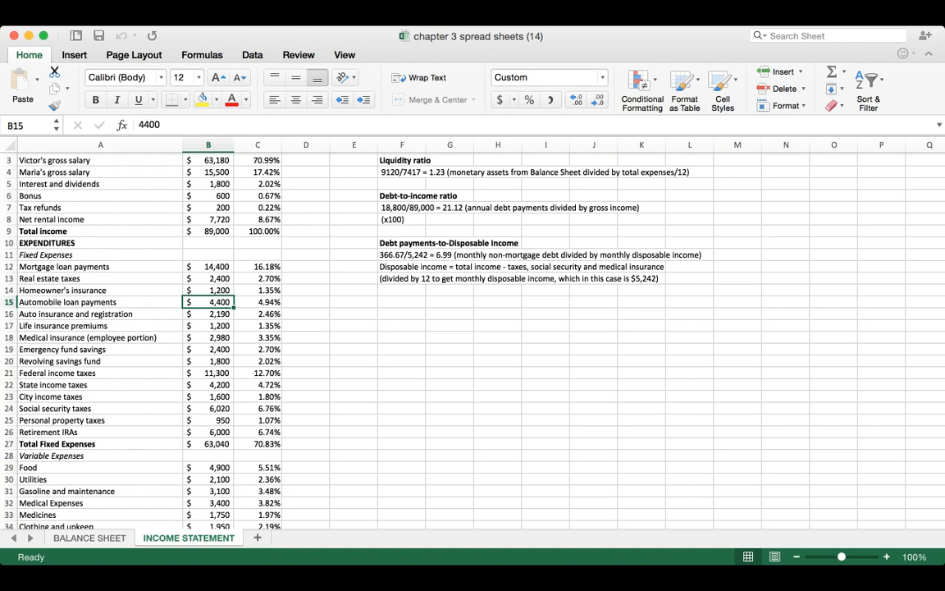
pyautogui.click(400, 255)
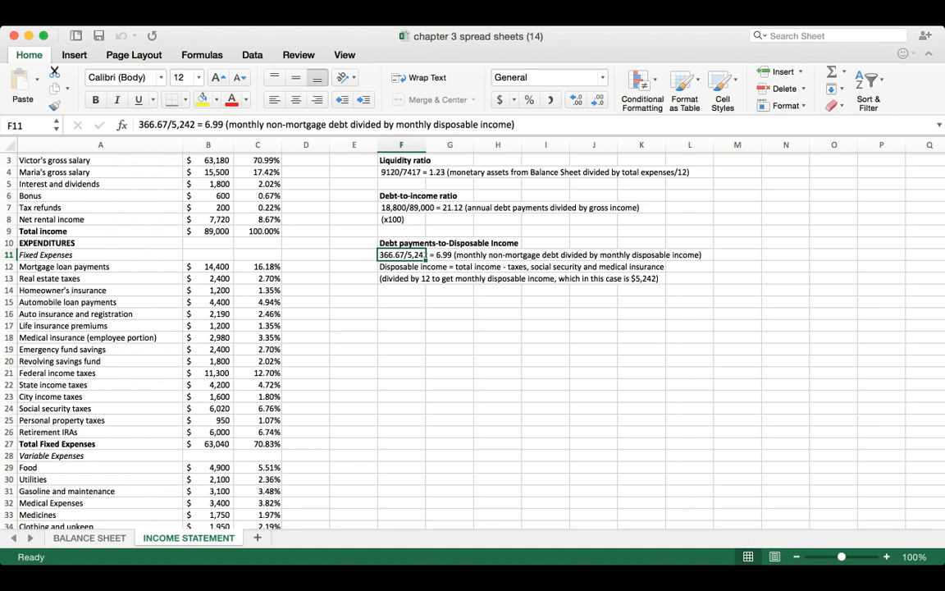
pyautogui.click(437, 279)
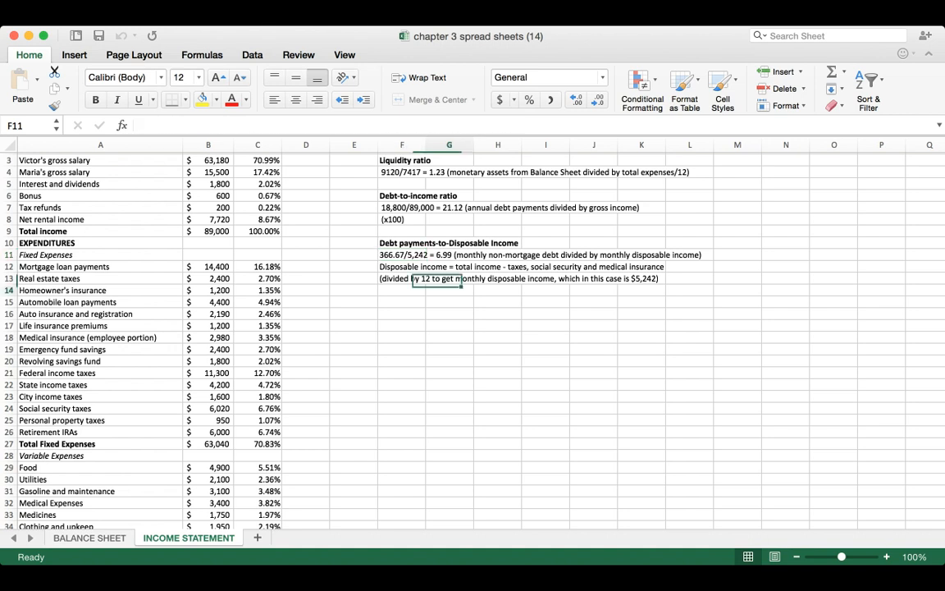
pyautogui.click(449, 289)
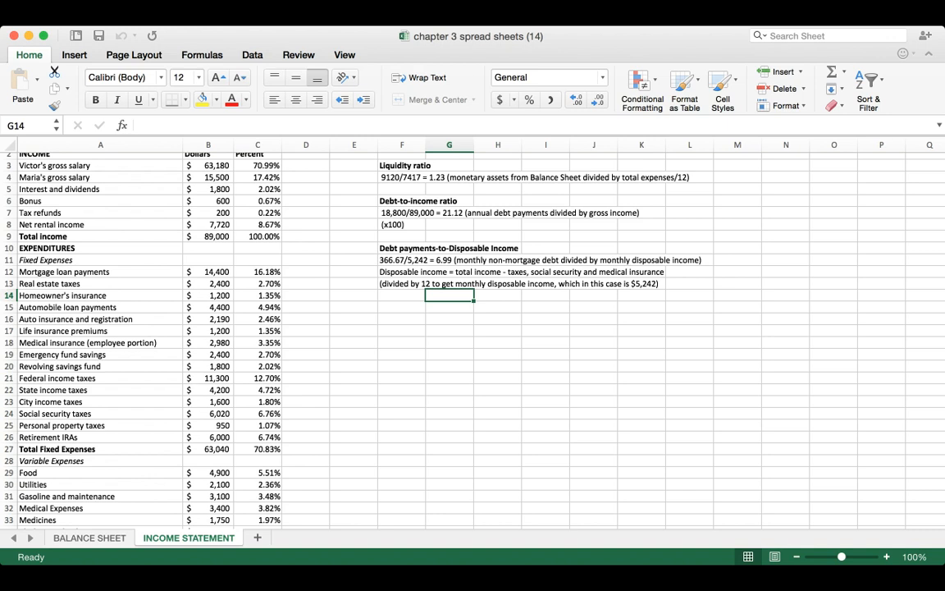
pyautogui.scroll(-3)
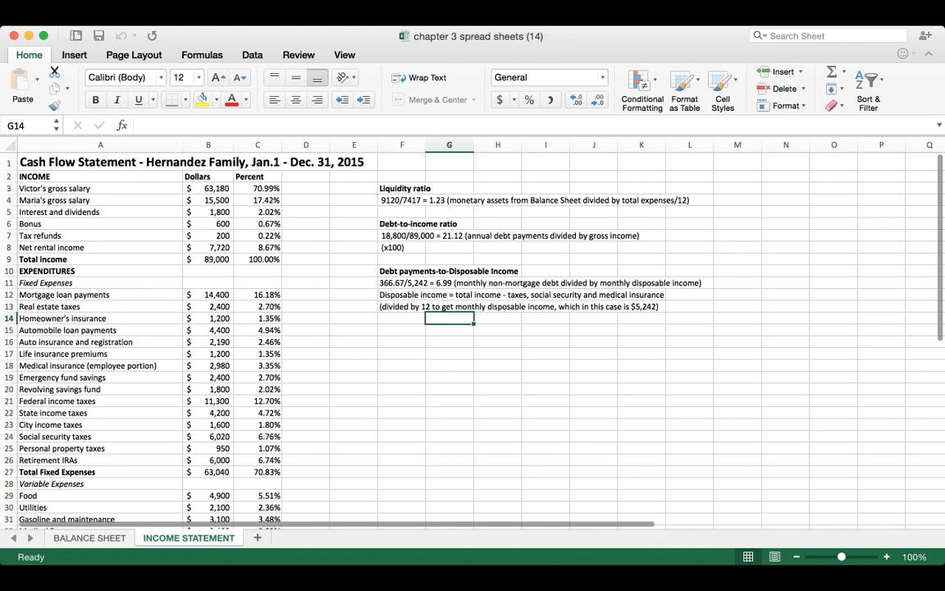
pyautogui.scroll(-3)
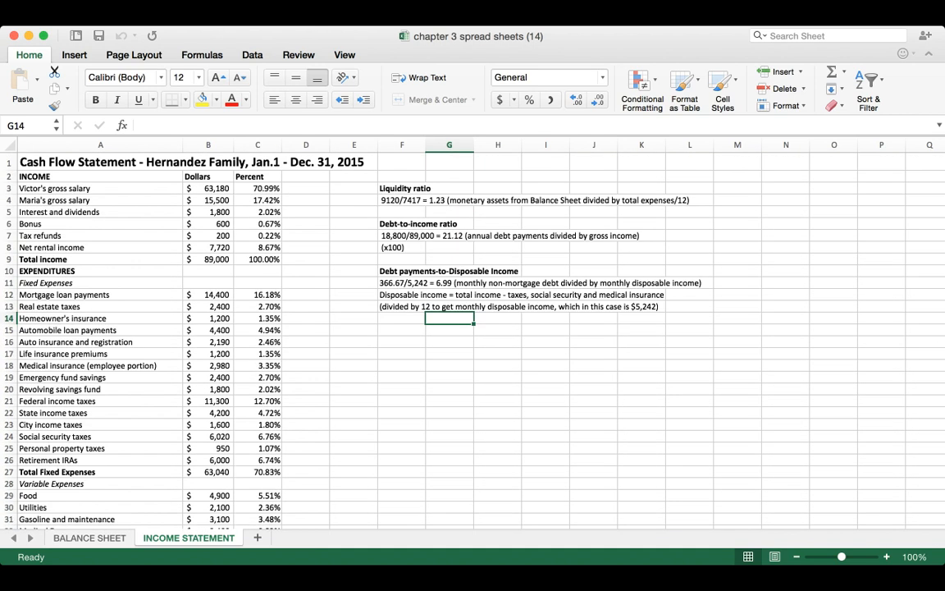
pyautogui.scroll(-3)
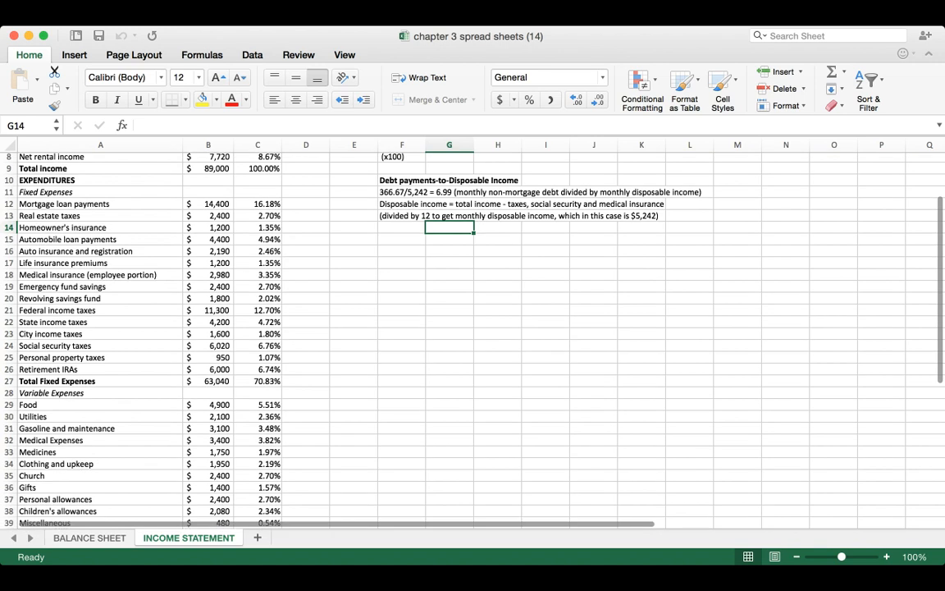
pyautogui.scroll(-3)
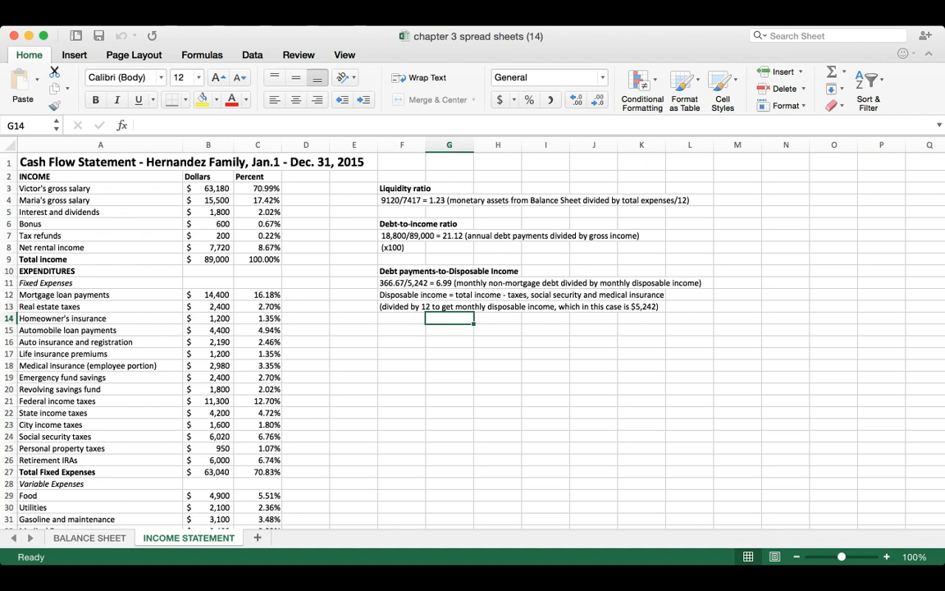
pyautogui.scroll(-3)
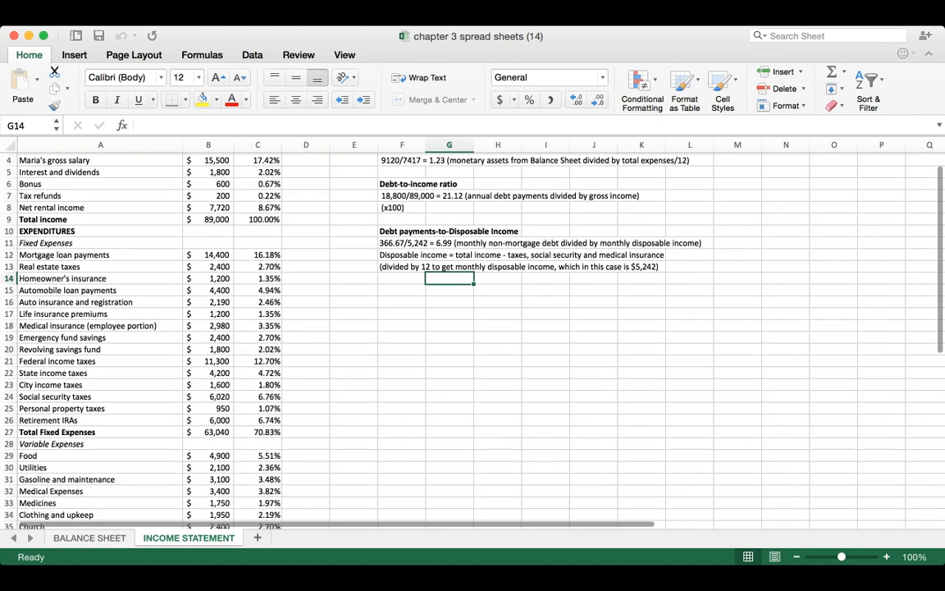